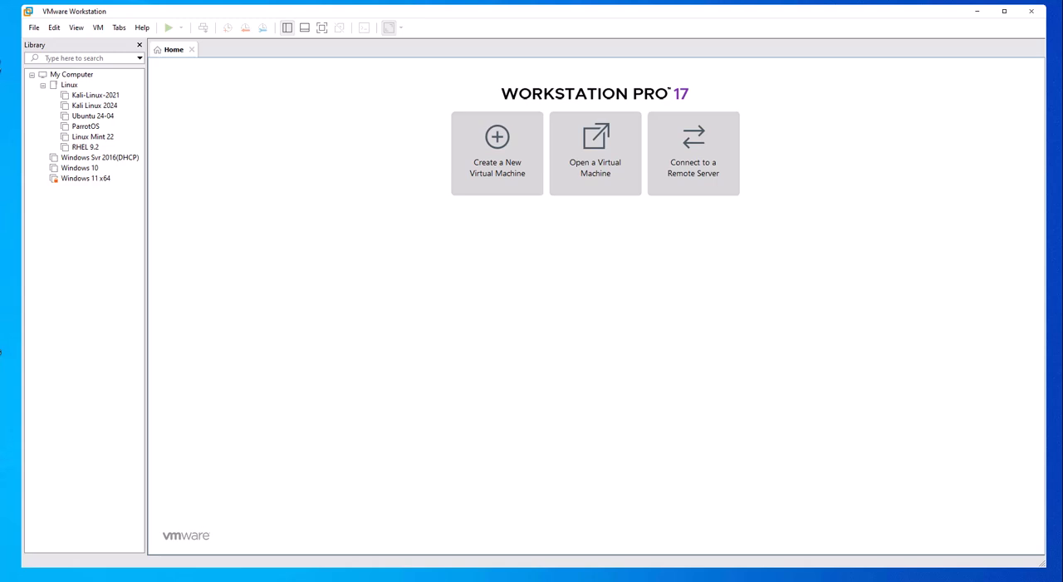
{"action": "mouse_move", "coordinate": [804, 296]}
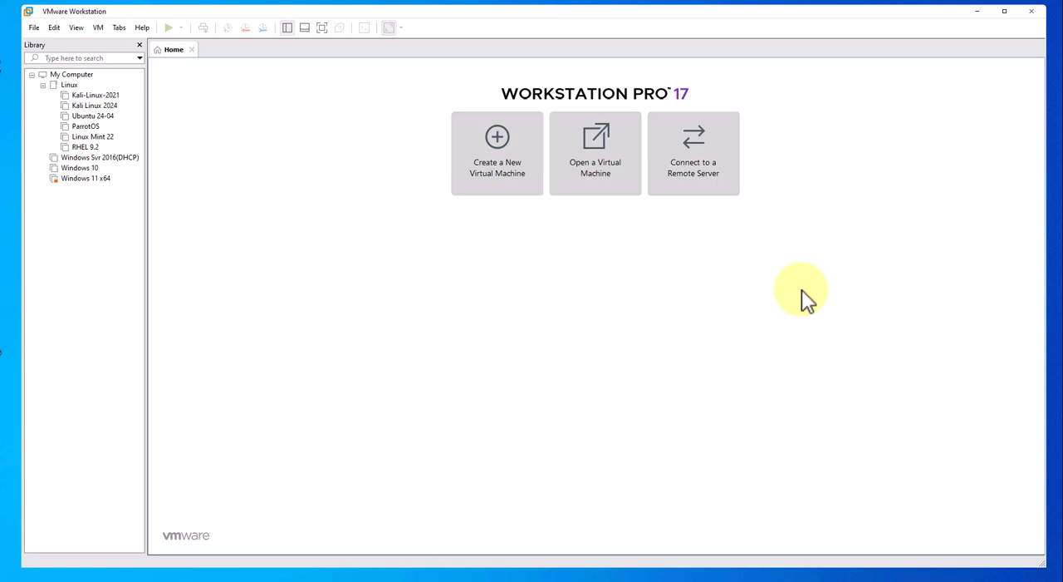
{"action": "mouse_move", "coordinate": [497, 412]}
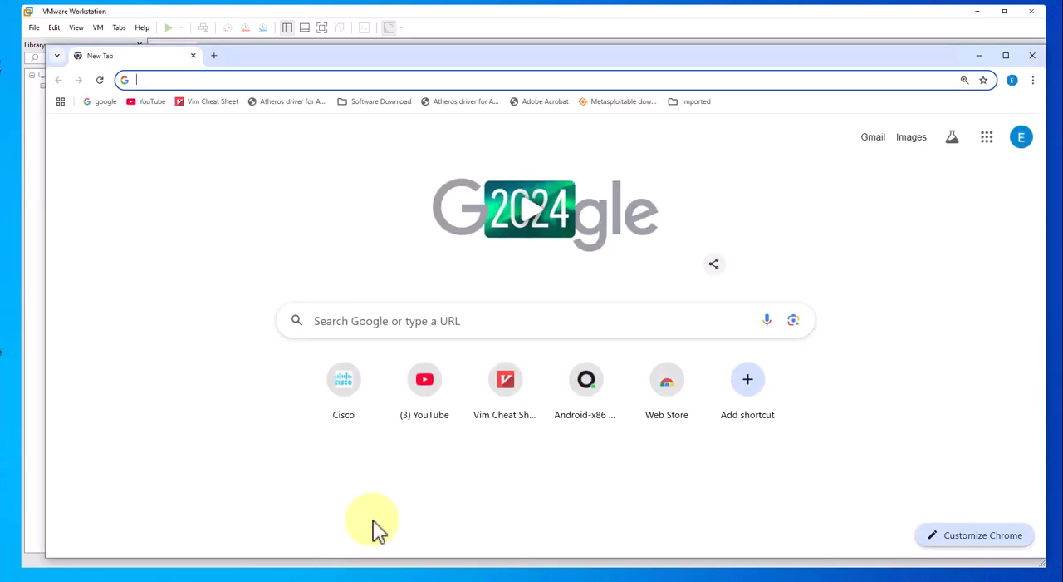
Search Google for 'kali linux download' and go to the official Get Kali page.
{"action": "left_click", "coordinate": [399, 320]}
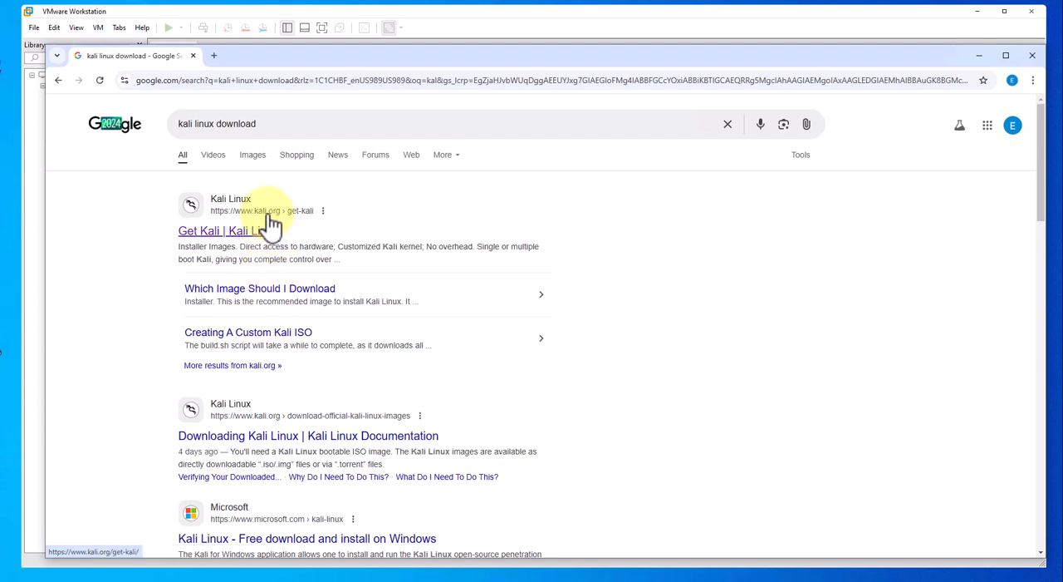
{"action": "left_click", "coordinate": [199, 229]}
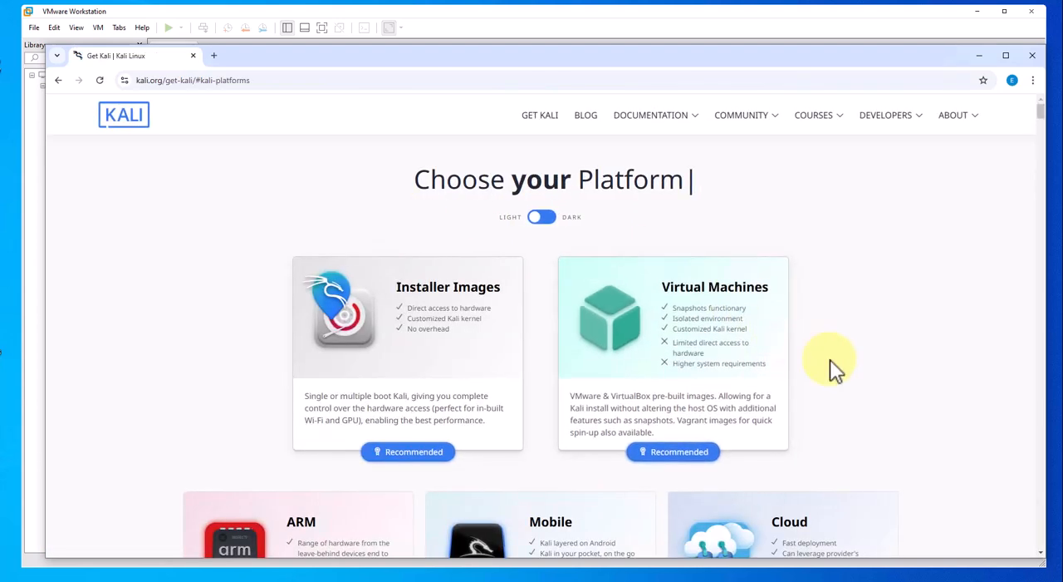
{"action": "mouse_move", "coordinate": [429, 283]}
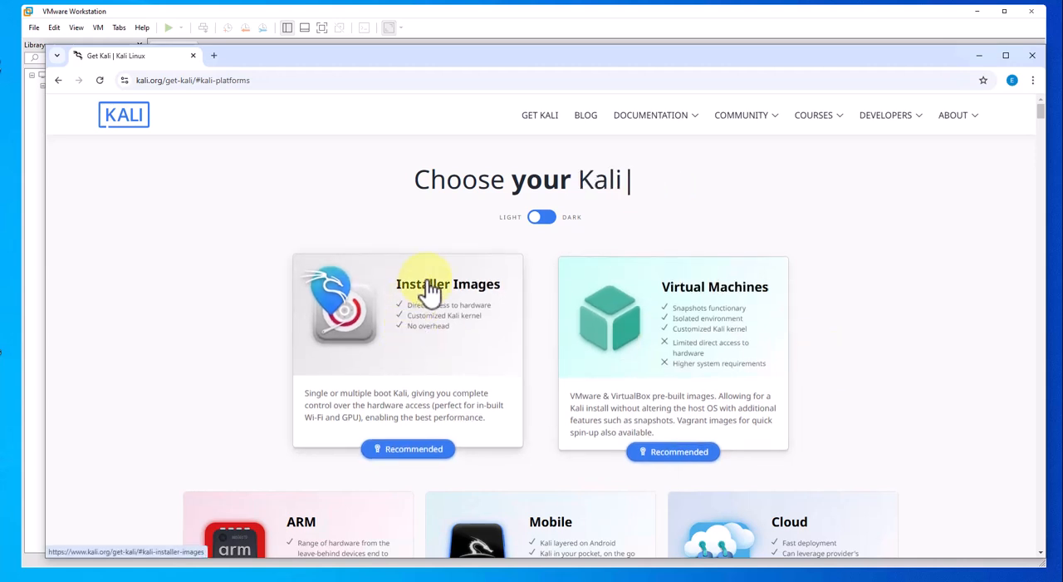
{"action": "mouse_move", "coordinate": [755, 304]}
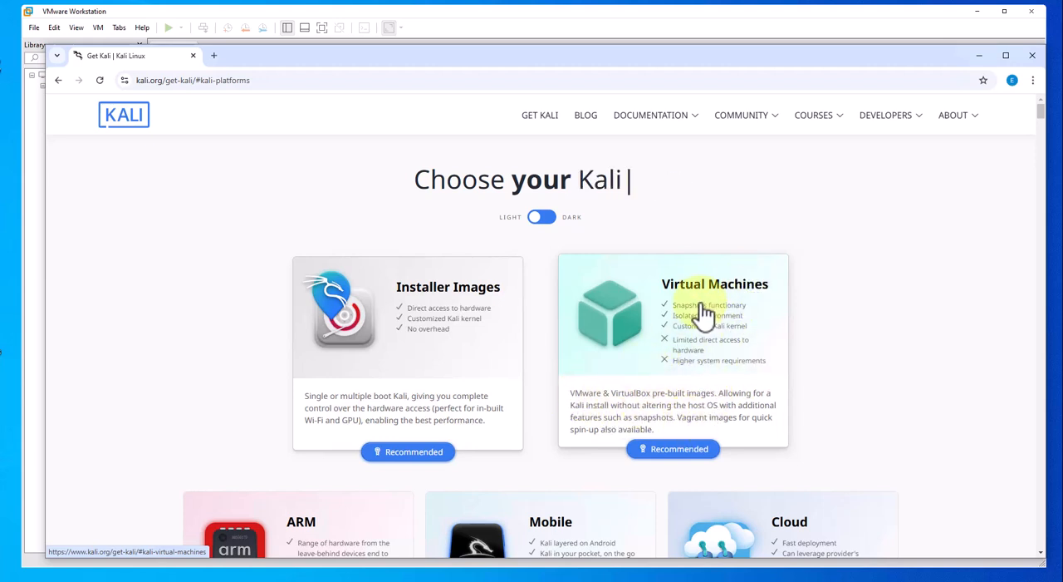
{"action": "mouse_move", "coordinate": [717, 339]}
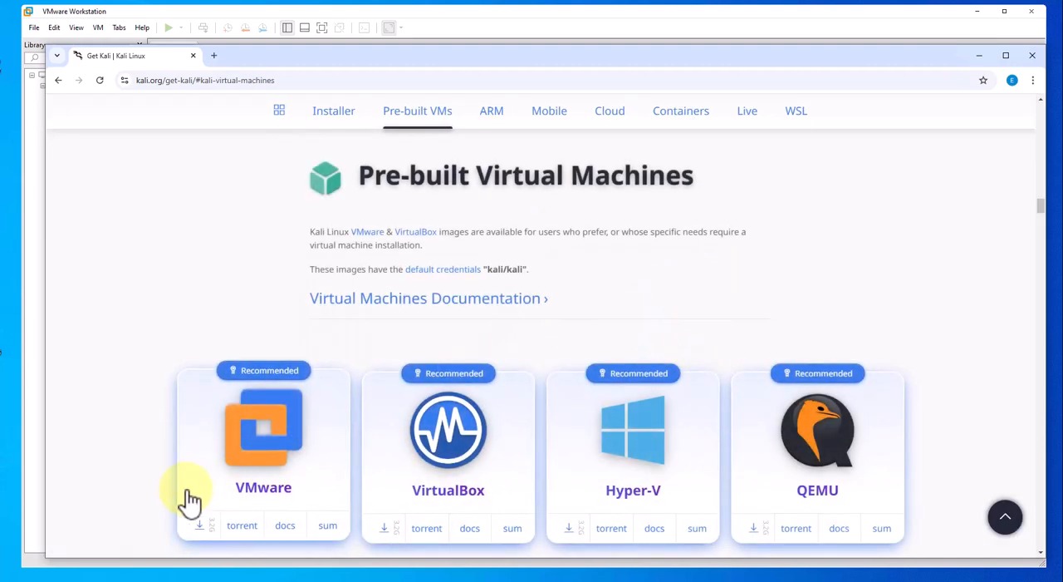
{"action": "mouse_move", "coordinate": [249, 501]}
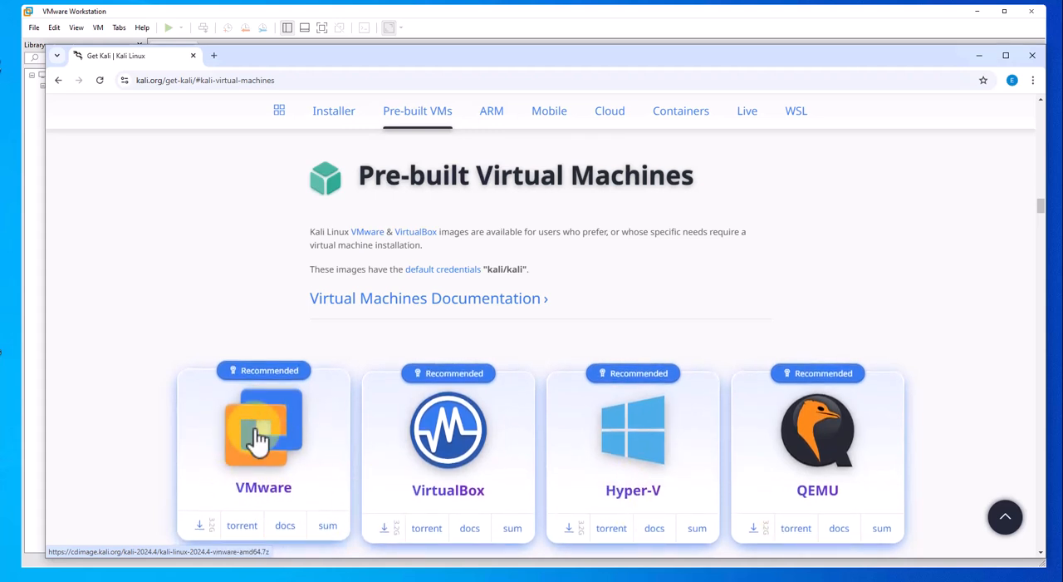
{"action": "mouse_move", "coordinate": [276, 439]}
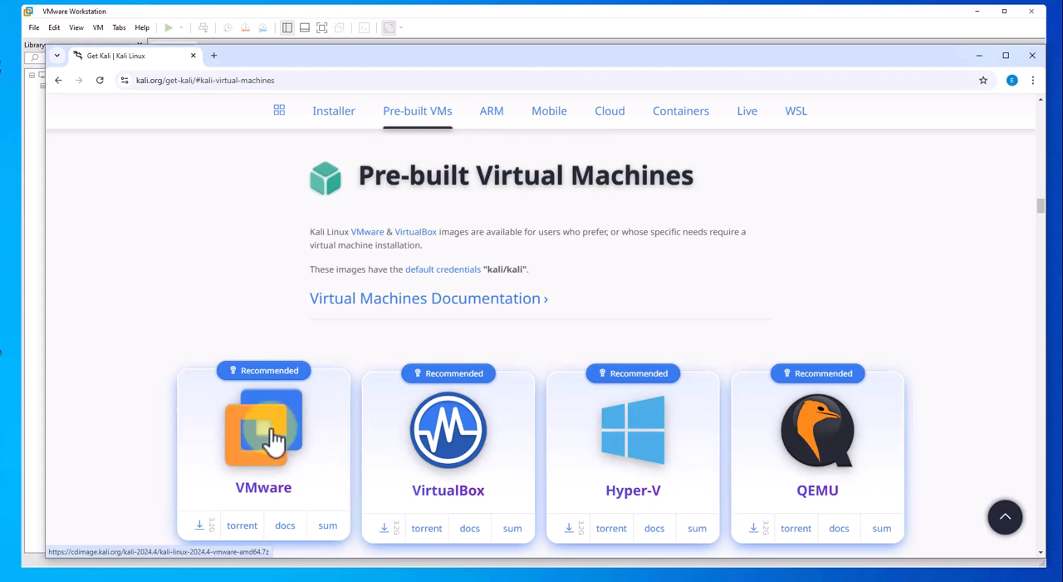
{"action": "mouse_move", "coordinate": [206, 540]}
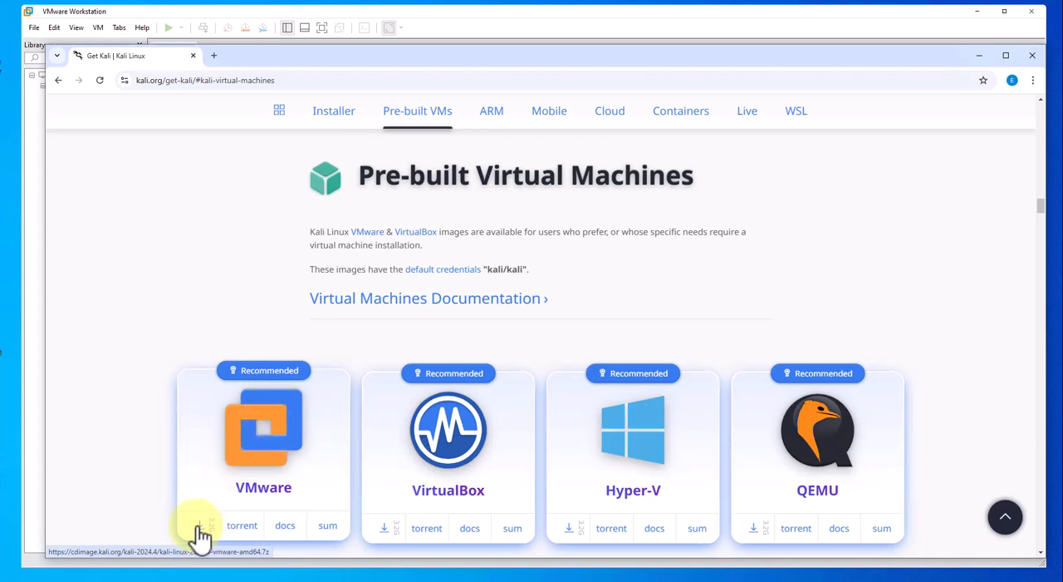
{"action": "mouse_move", "coordinate": [206, 529]}
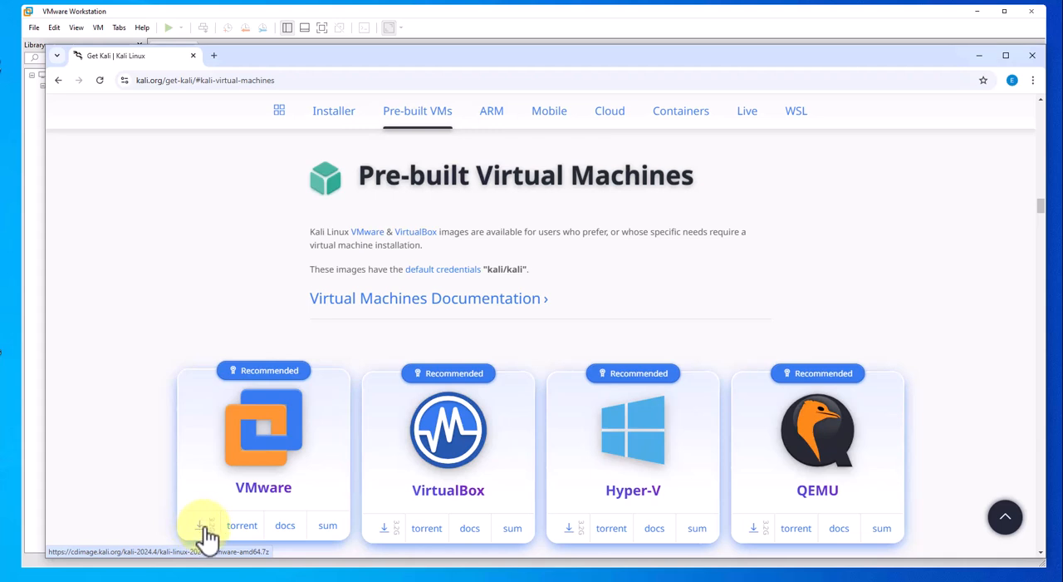
{"action": "mouse_move", "coordinate": [214, 482]}
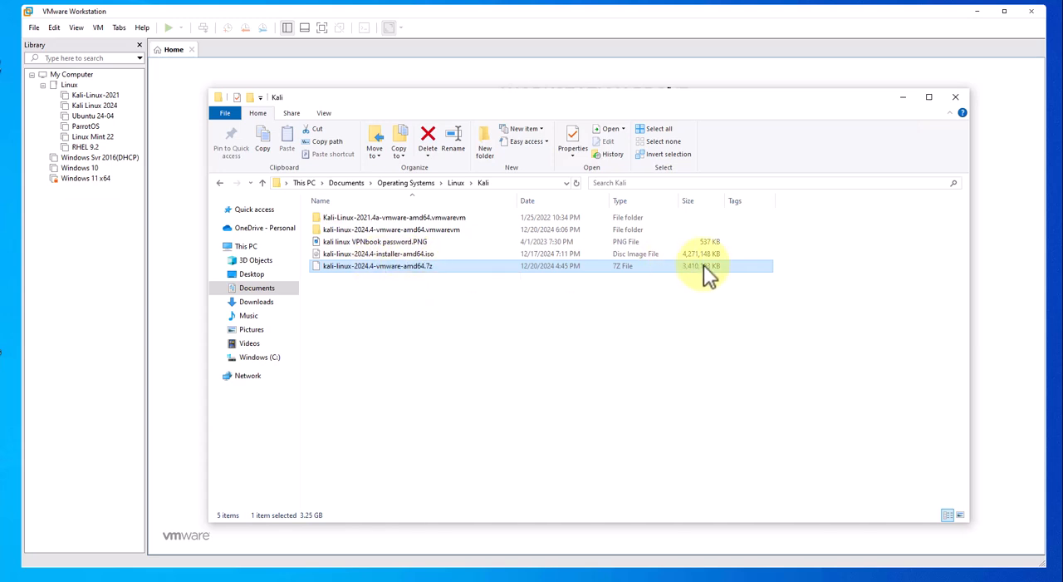
{"action": "mouse_move", "coordinate": [701, 274]}
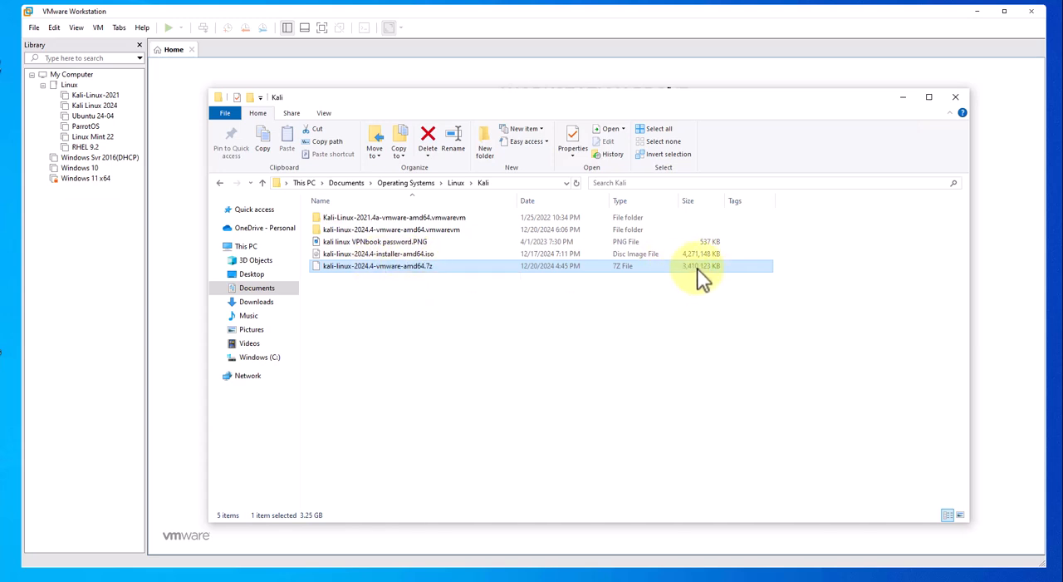
{"action": "mouse_move", "coordinate": [423, 269]}
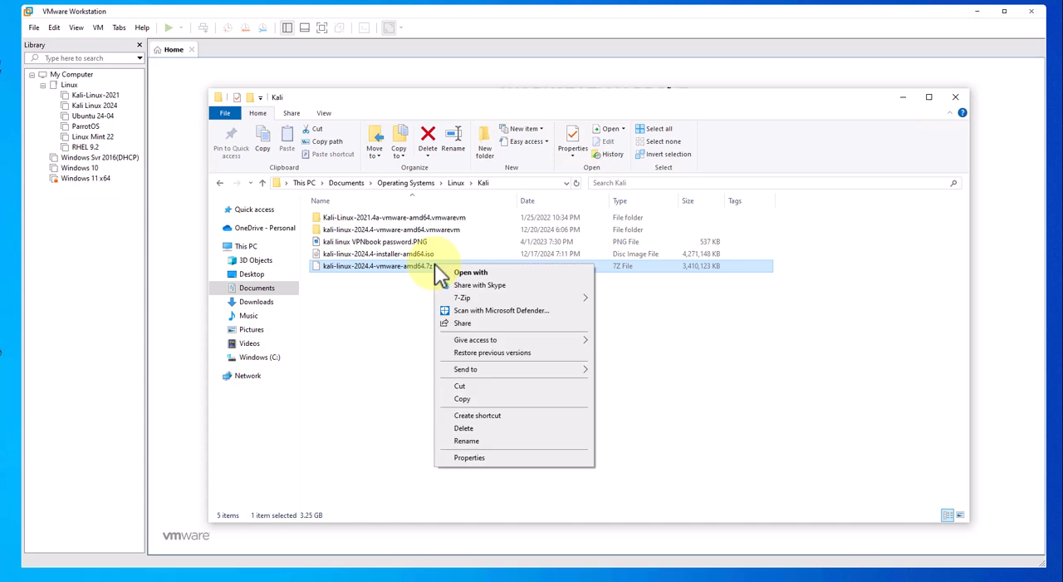
{"action": "mouse_move", "coordinate": [512, 286]}
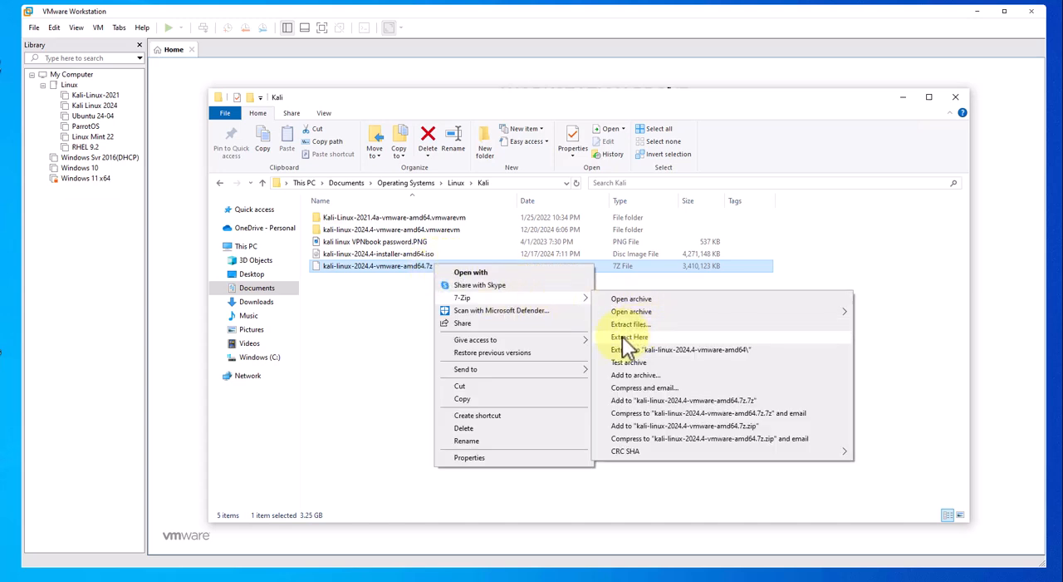
{"action": "mouse_move", "coordinate": [374, 366]}
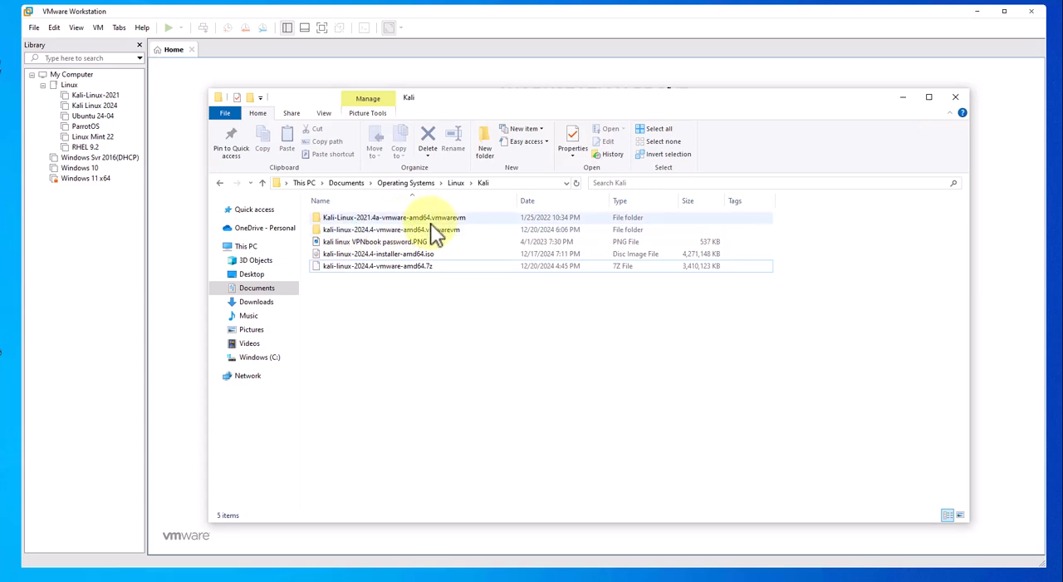
Browse the kali-linux-2024.4-vmware-amd64.vmwarevm folder's VMDK and .vmx files, then close File Explorer.
{"action": "left_click", "coordinate": [390, 230]}
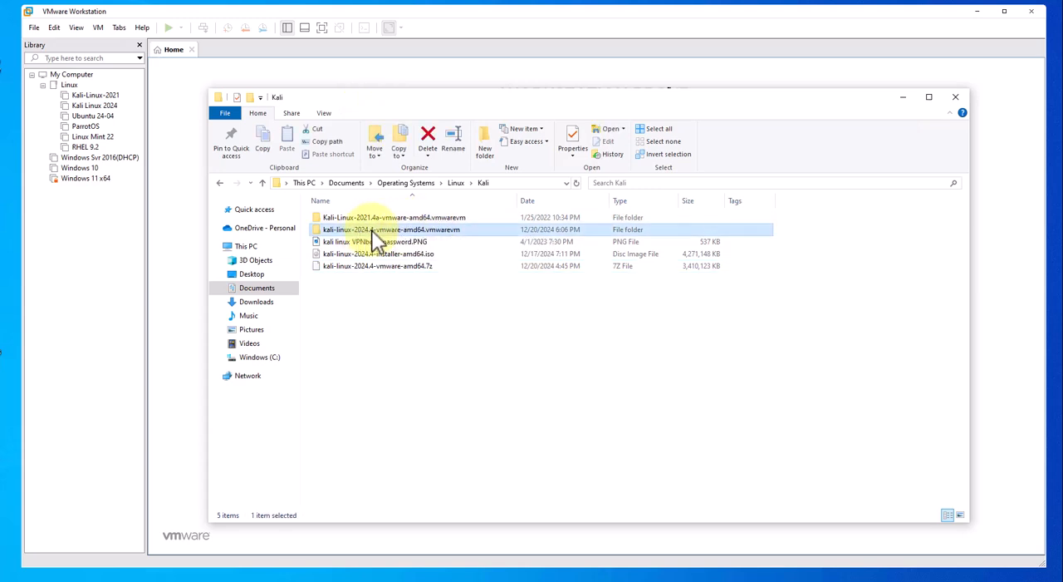
{"action": "double_click", "coordinate": [390, 229]}
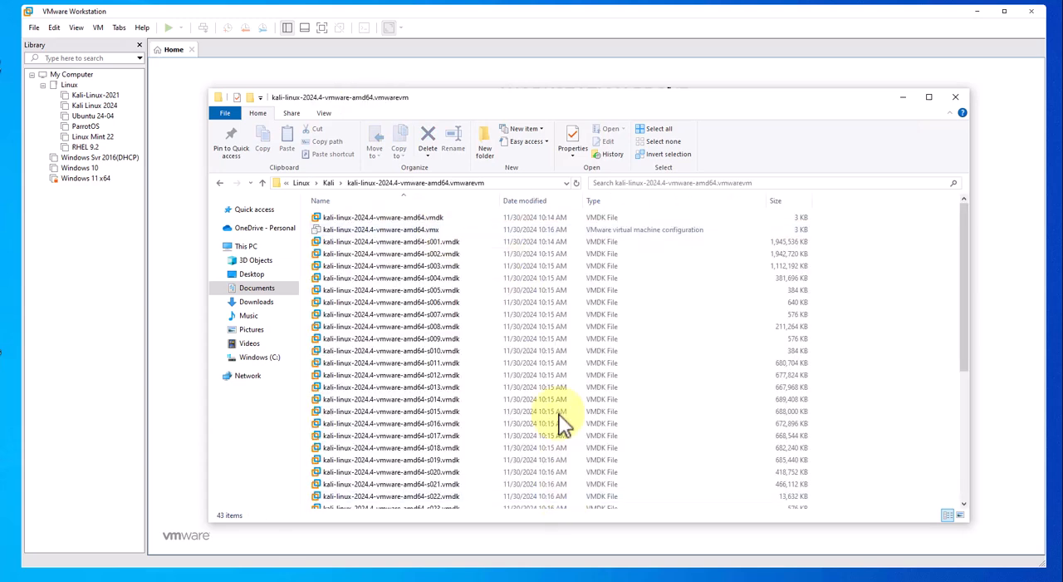
{"action": "scroll", "scroll_direction": "down", "scroll_amount": 3}
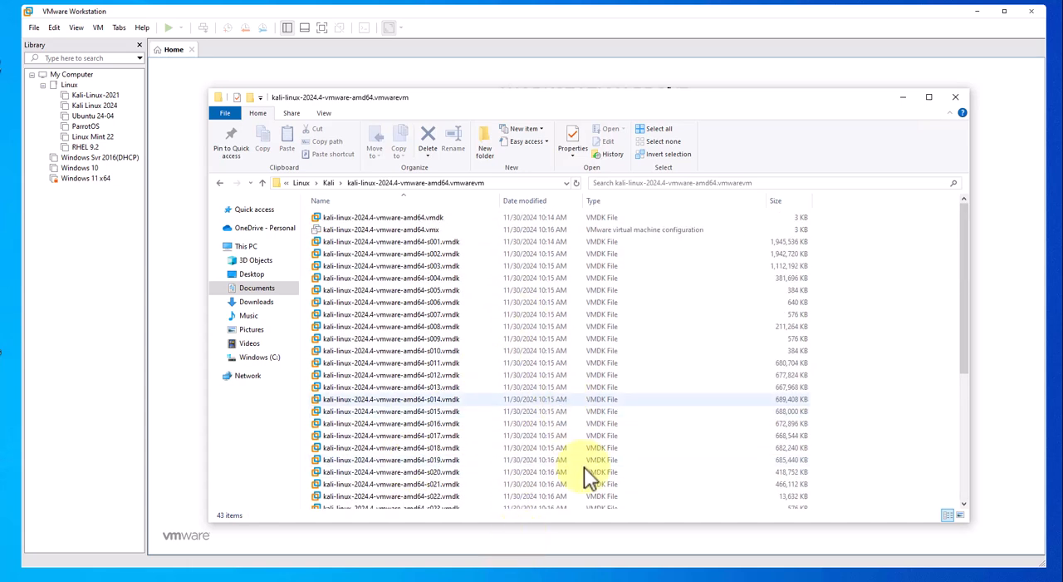
{"action": "left_click", "coordinate": [954, 96]}
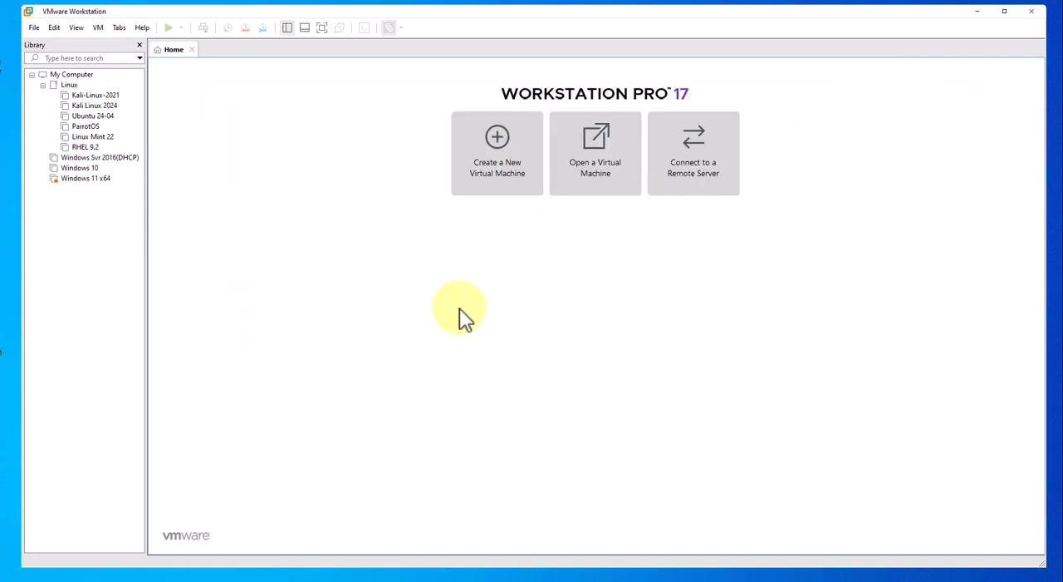
{"action": "mouse_move", "coordinate": [625, 269]}
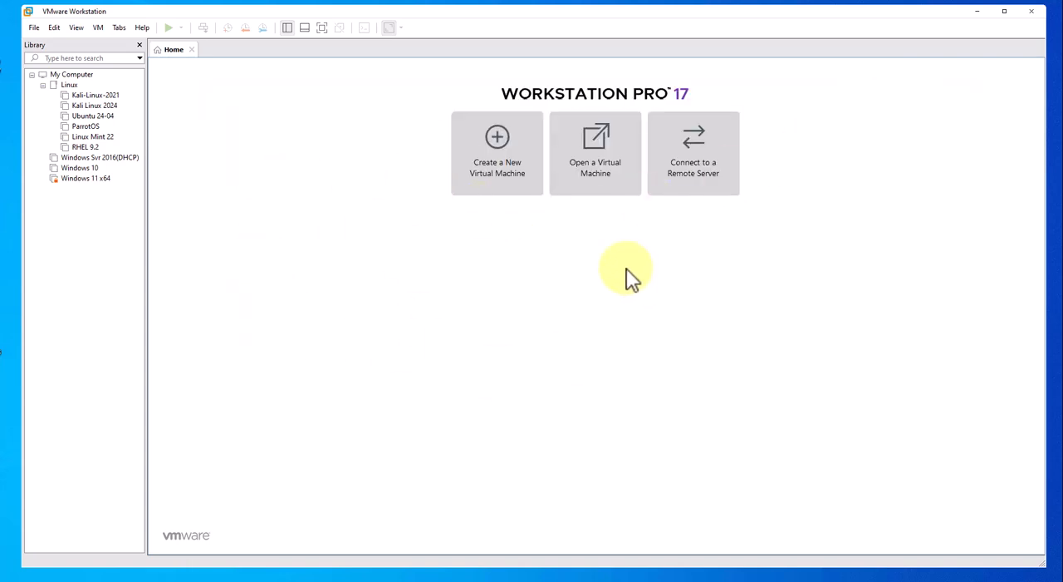
{"action": "mouse_move", "coordinate": [646, 113]}
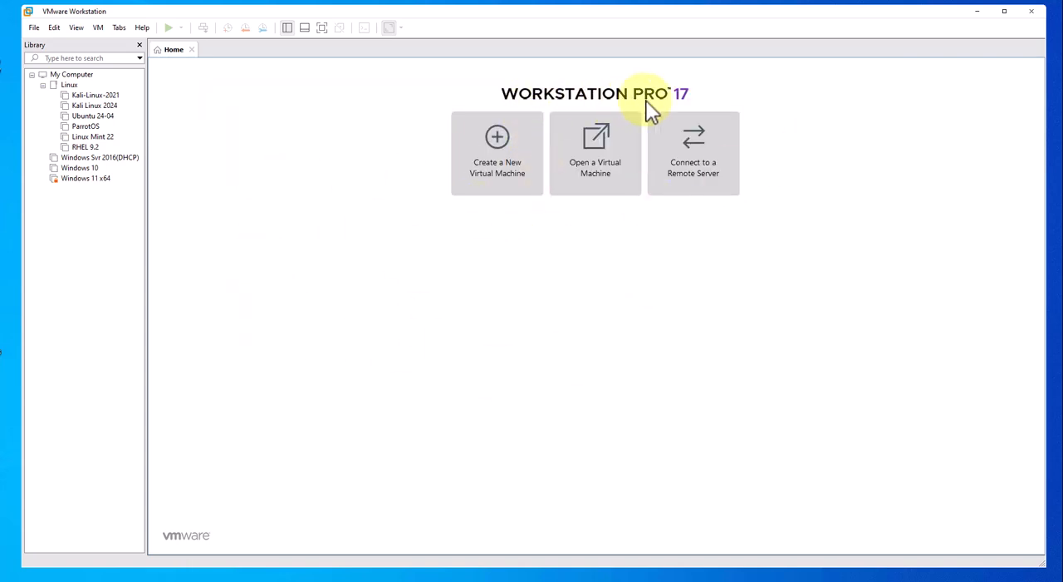
{"action": "mouse_move", "coordinate": [492, 208]}
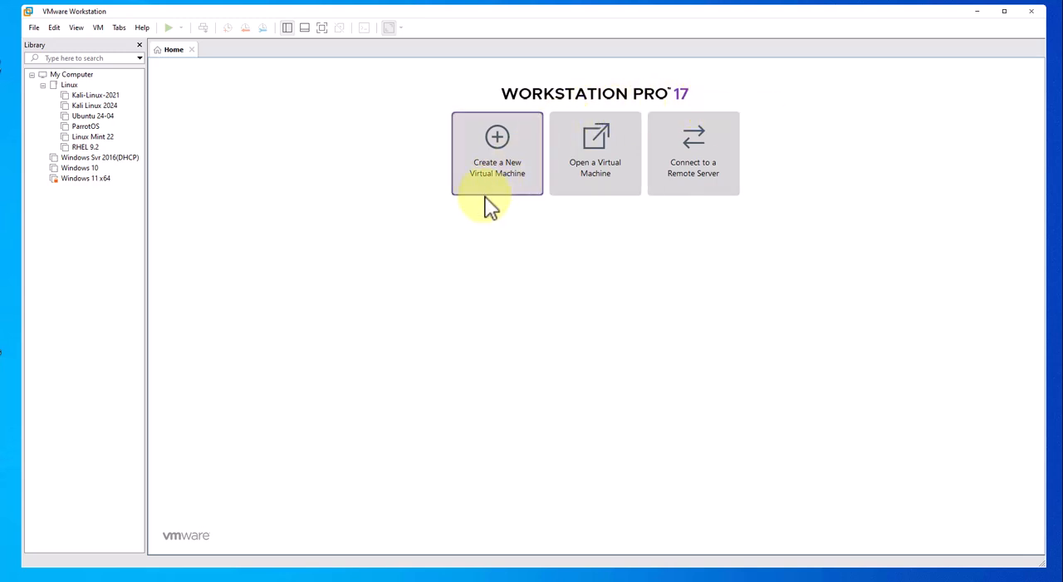
{"action": "mouse_move", "coordinate": [485, 136]}
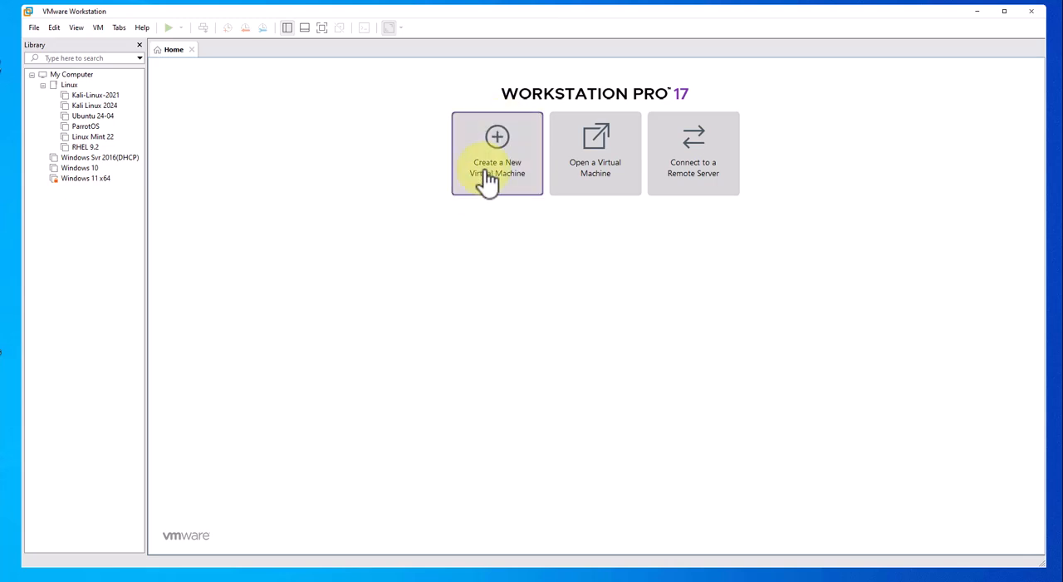
{"action": "mouse_move", "coordinate": [585, 258]}
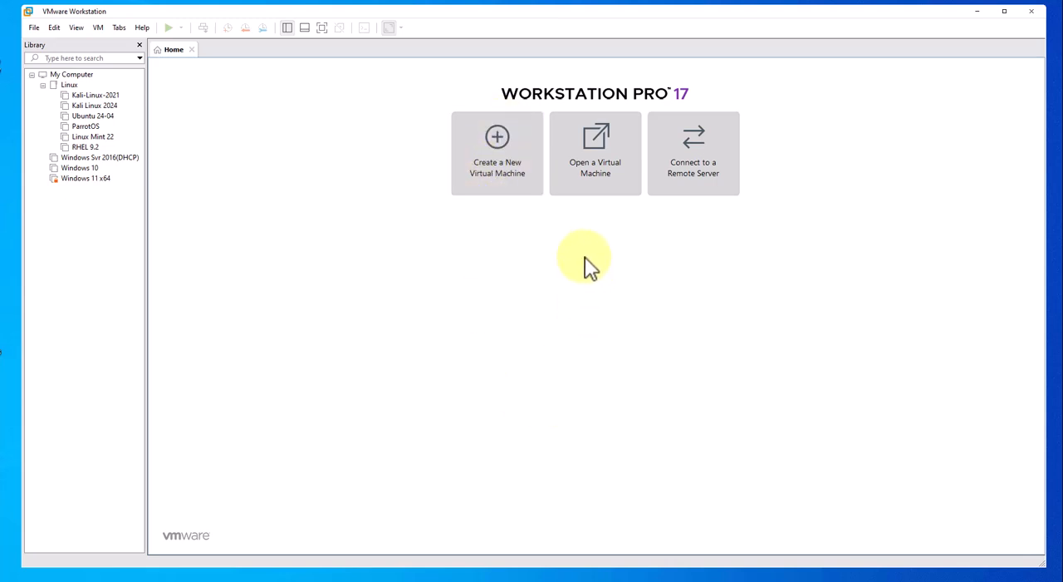
{"action": "mouse_move", "coordinate": [595, 193]}
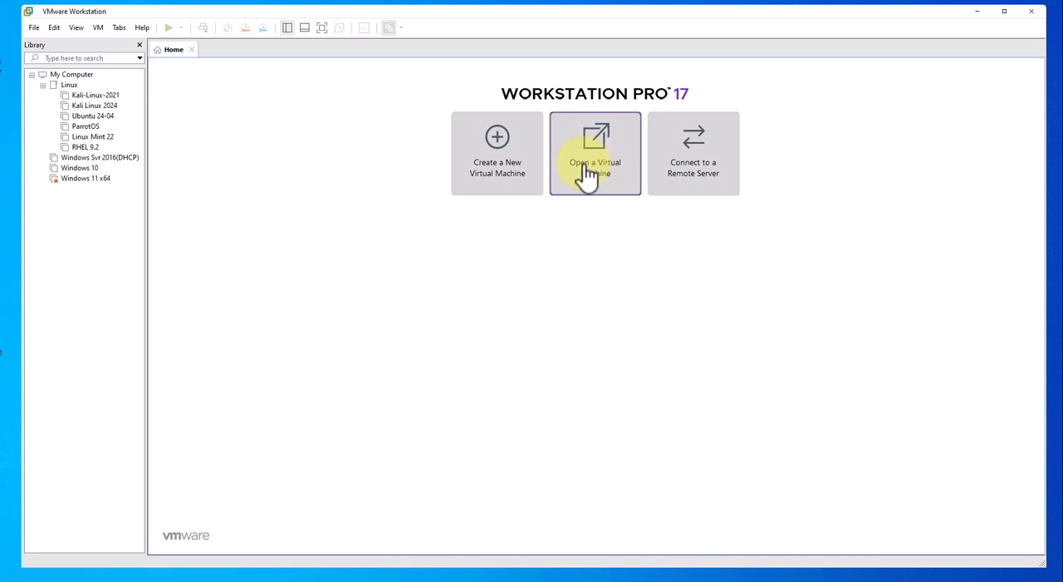
Load the Kali 2024.4 .vmx from Documents > Operating Systems > Linux > Kali into Workstation.
{"action": "left_click", "coordinate": [595, 153]}
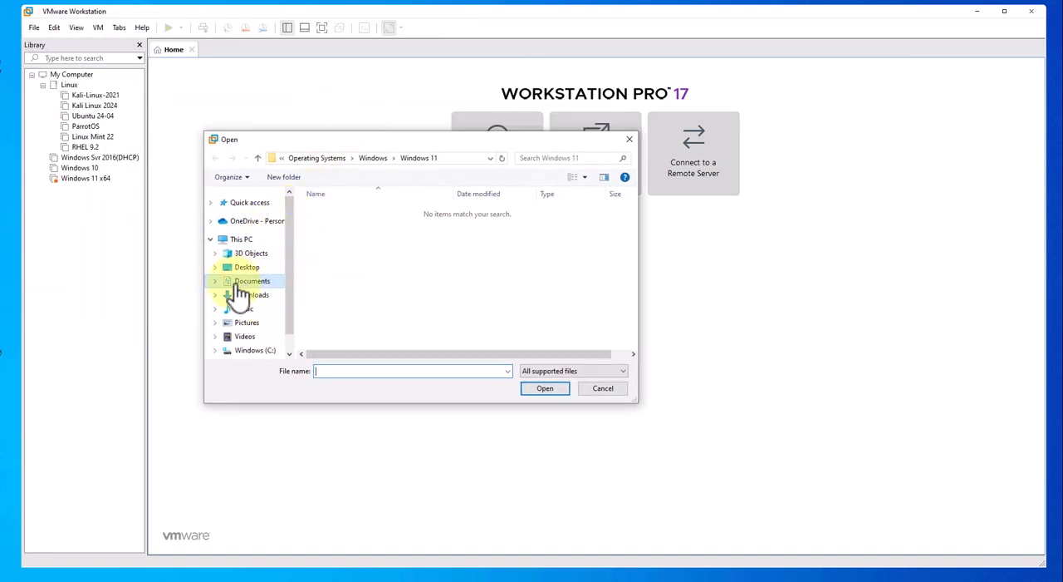
{"action": "left_click", "coordinate": [253, 281]}
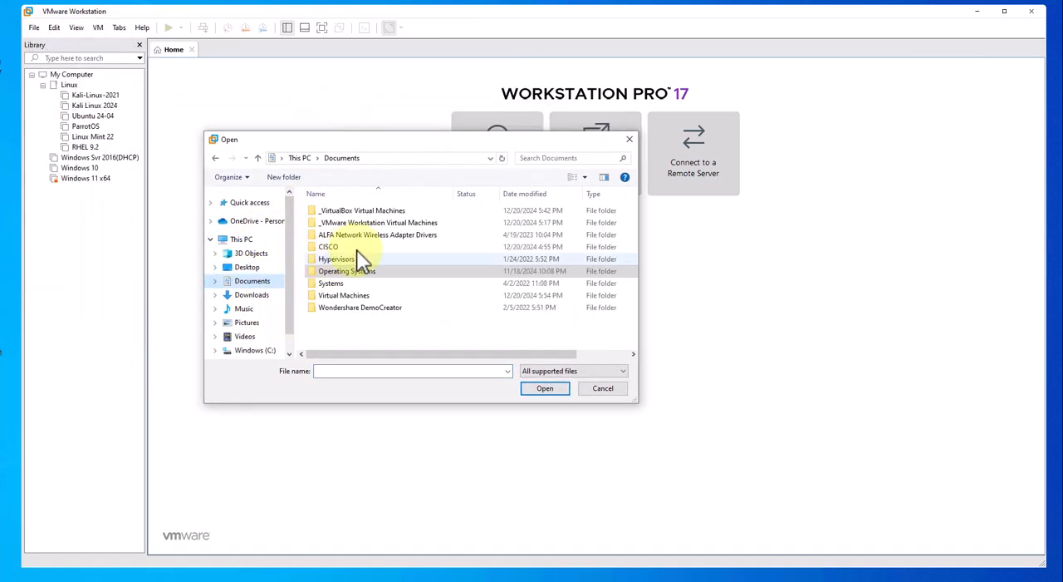
{"action": "double_click", "coordinate": [346, 271]}
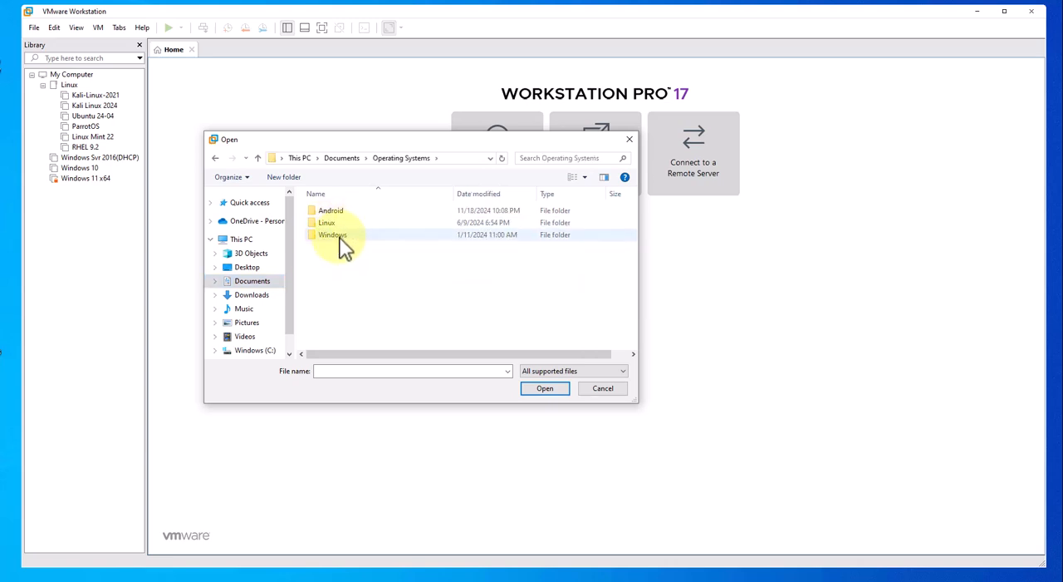
{"action": "double_click", "coordinate": [325, 222]}
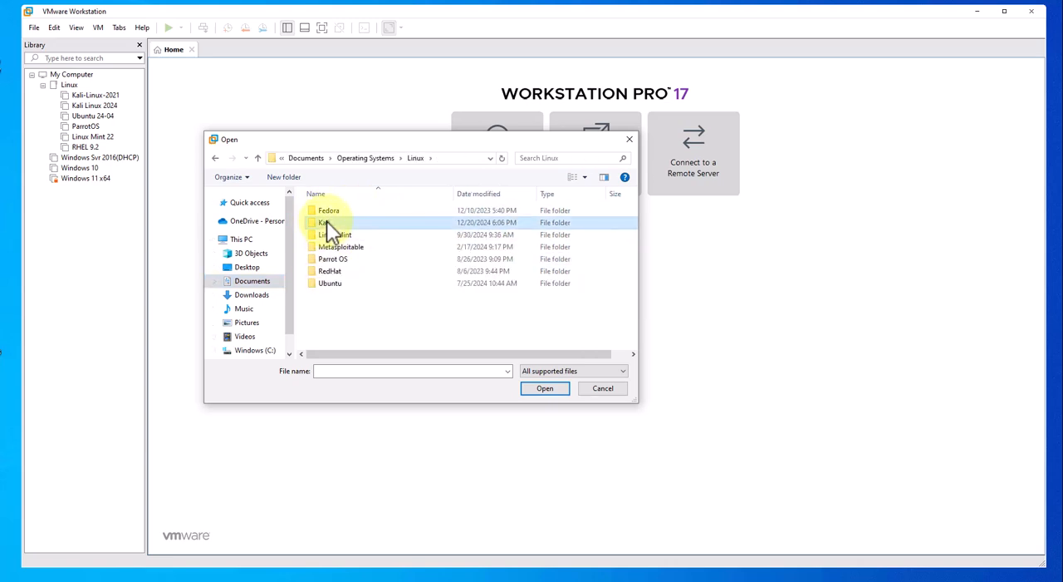
{"action": "double_click", "coordinate": [323, 223]}
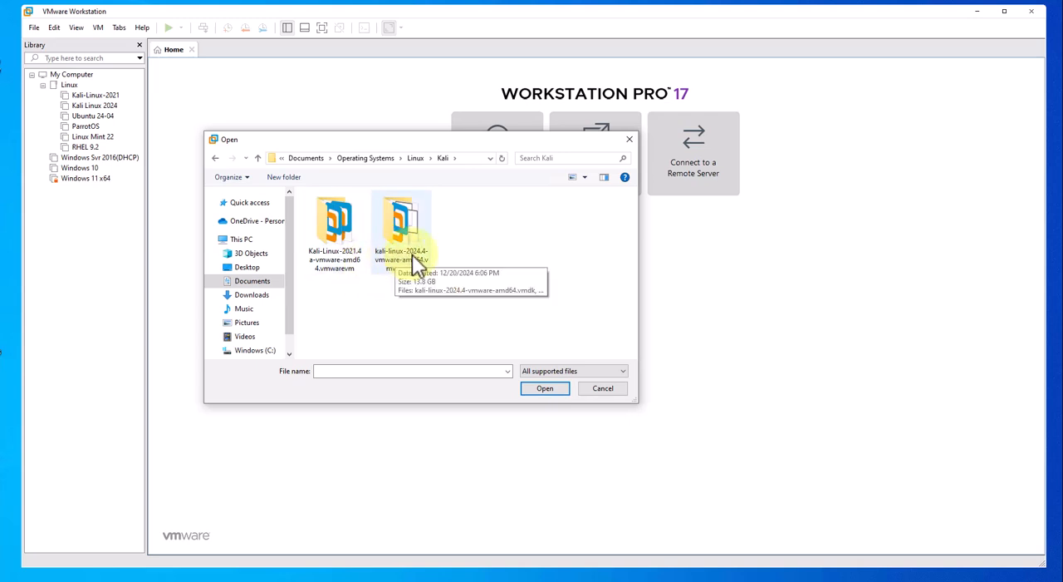
{"action": "double_click", "coordinate": [402, 224]}
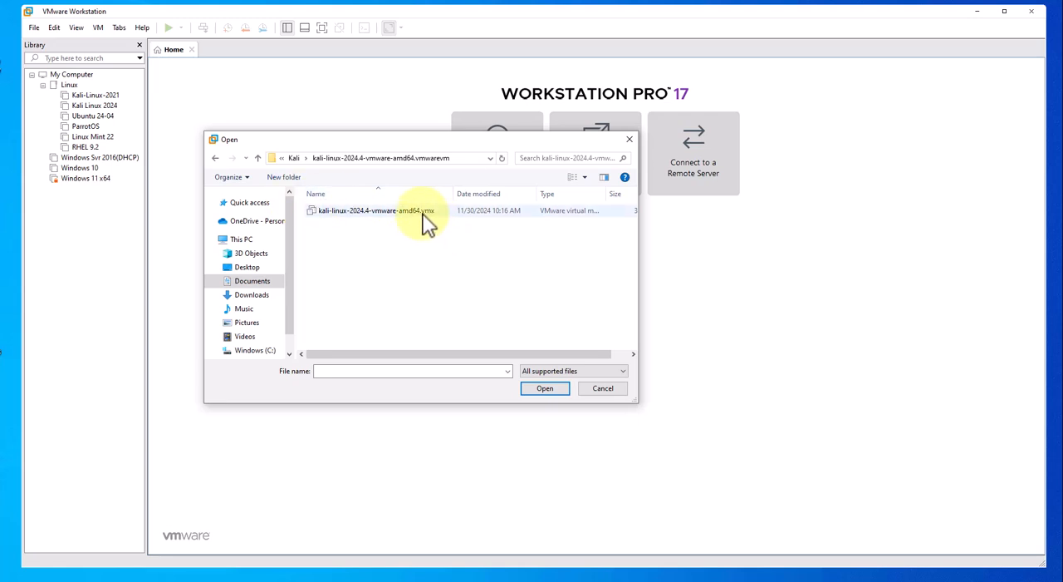
{"action": "mouse_move", "coordinate": [644, 290]}
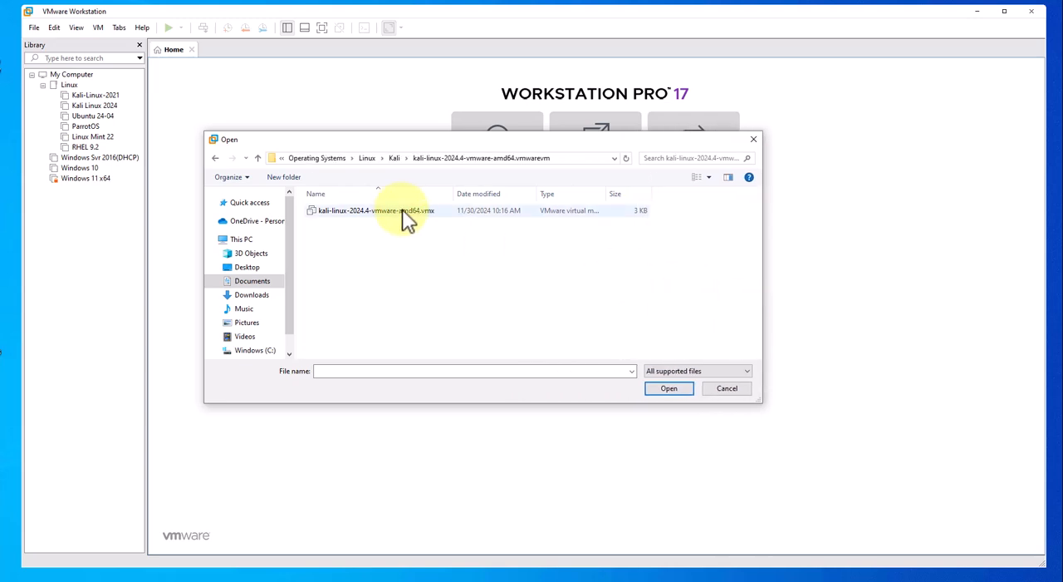
{"action": "mouse_move", "coordinate": [341, 209]}
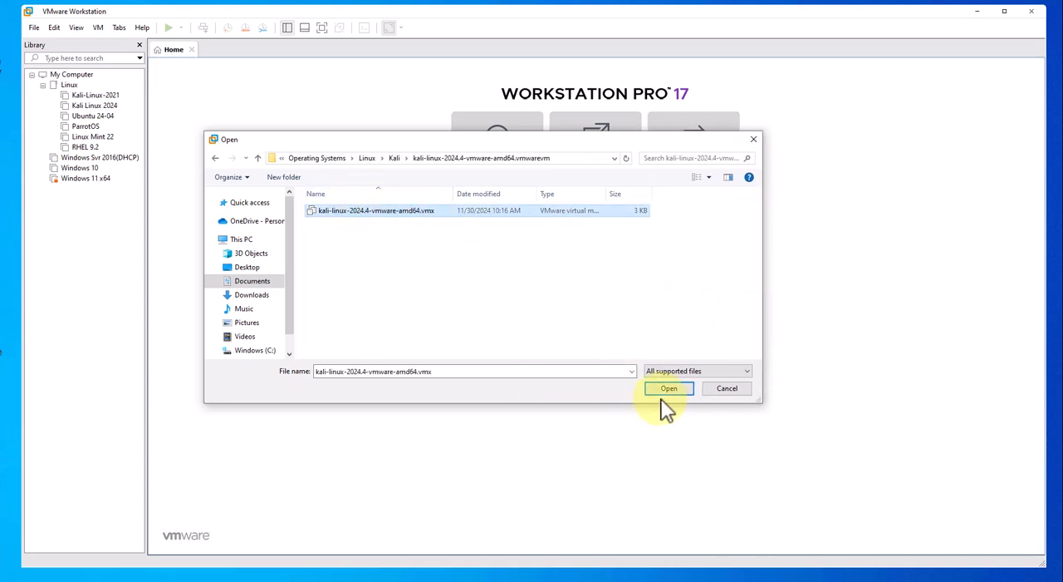
{"action": "left_click", "coordinate": [668, 389]}
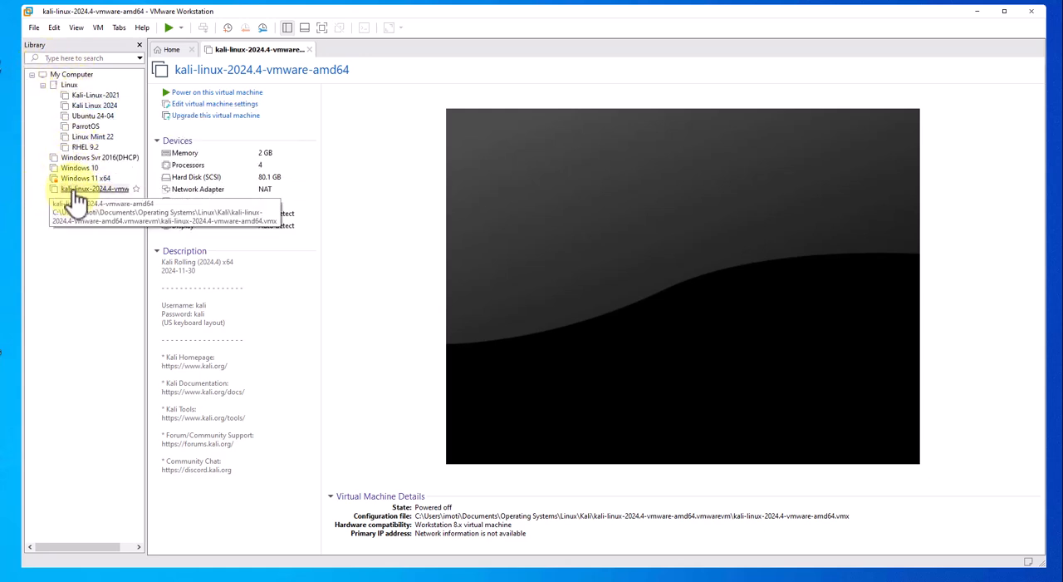
Switch the VM's network adapter from NAT to Bridged in its hardware settings and confirm.
{"action": "right_click", "coordinate": [90, 189]}
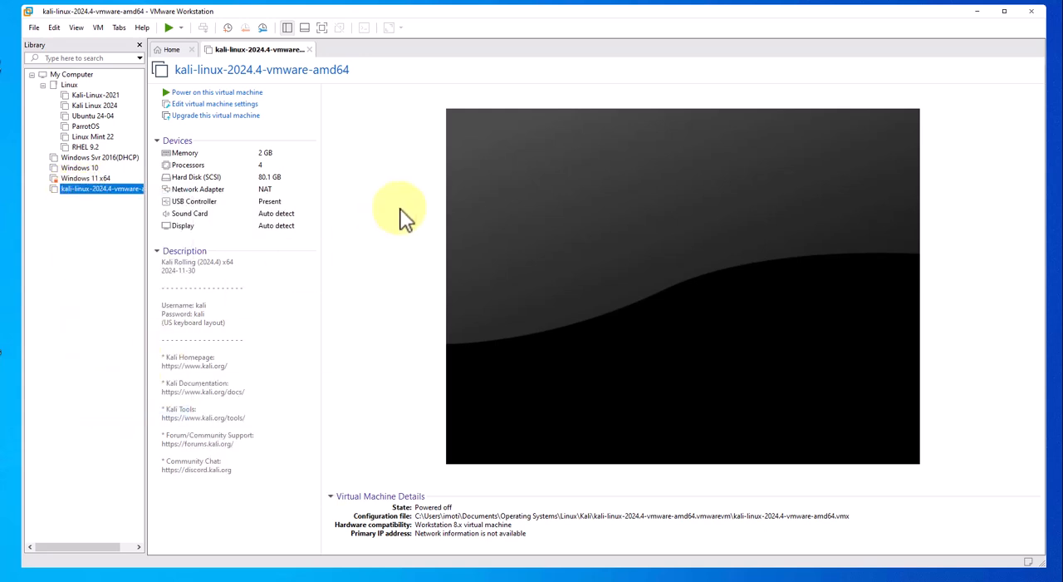
{"action": "left_click", "coordinate": [213, 103]}
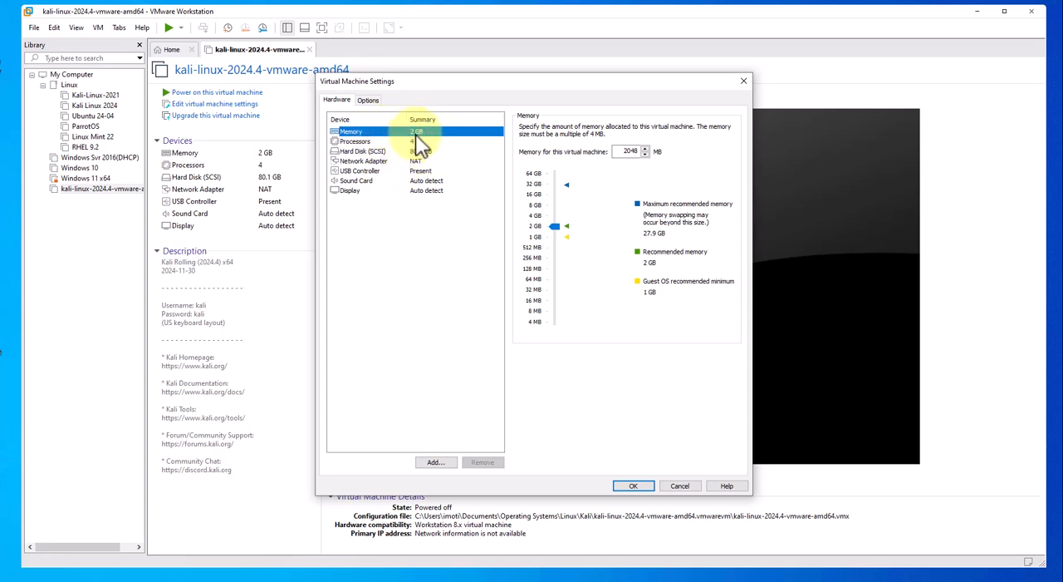
{"action": "mouse_move", "coordinate": [379, 166]}
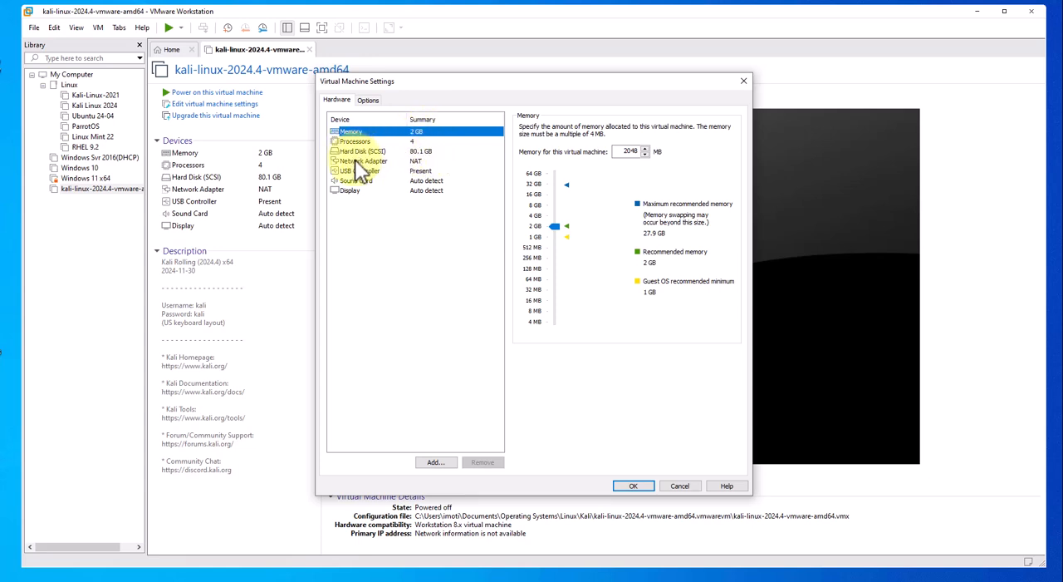
{"action": "left_click", "coordinate": [362, 159]}
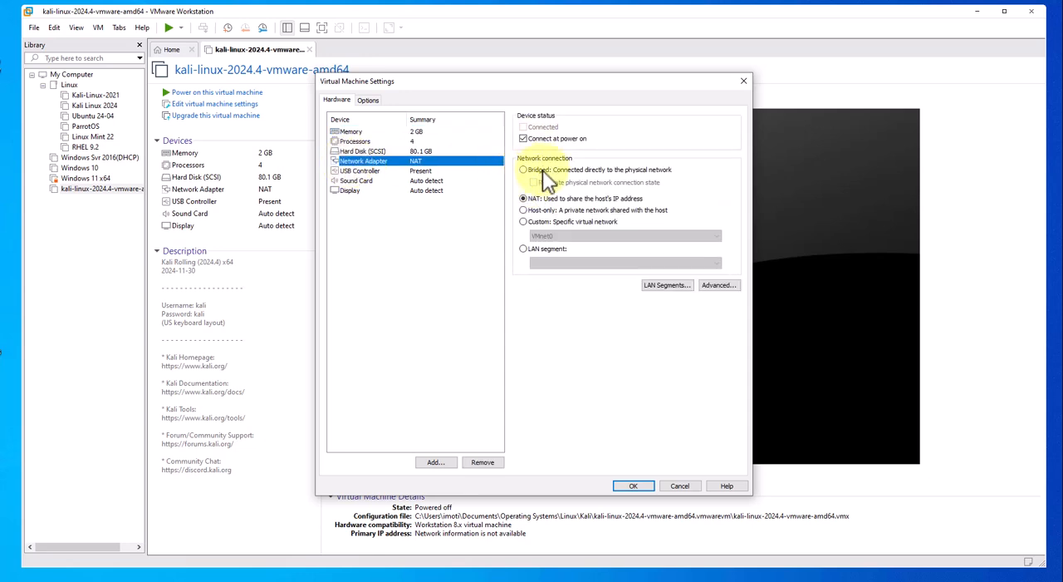
{"action": "left_click", "coordinate": [523, 169]}
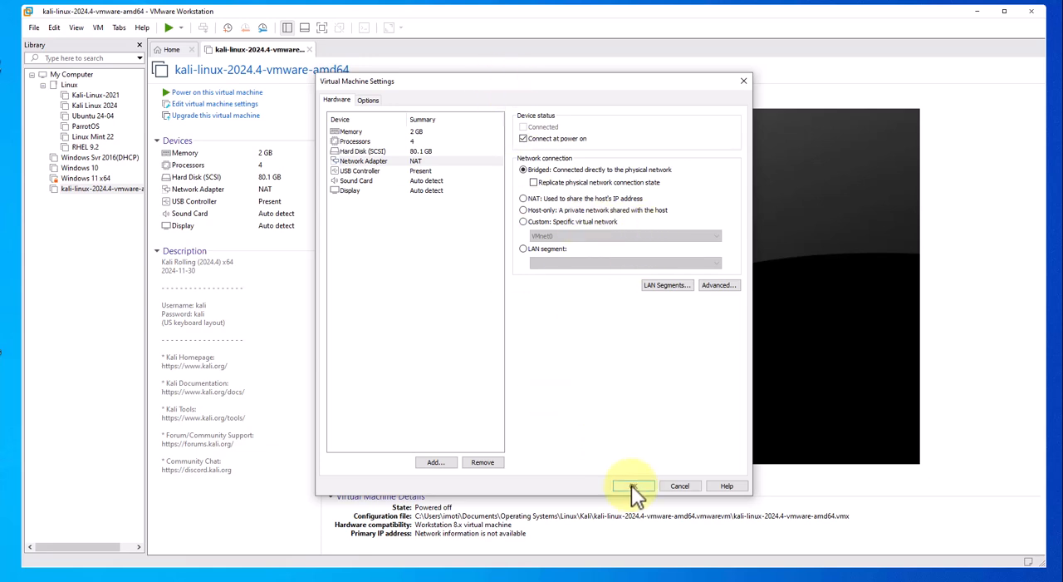
{"action": "left_click", "coordinate": [632, 485]}
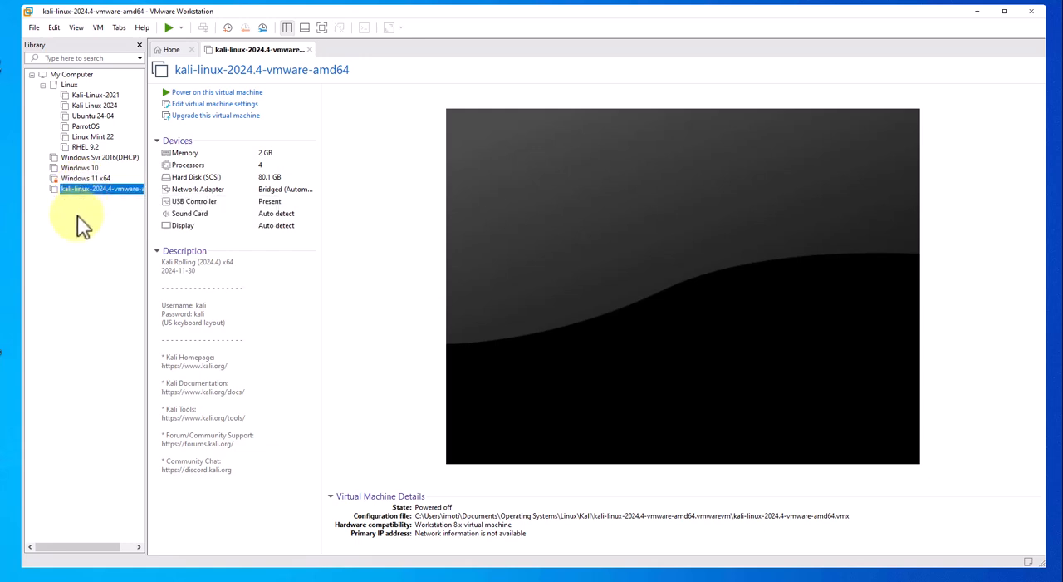
{"action": "right_click", "coordinate": [96, 189]}
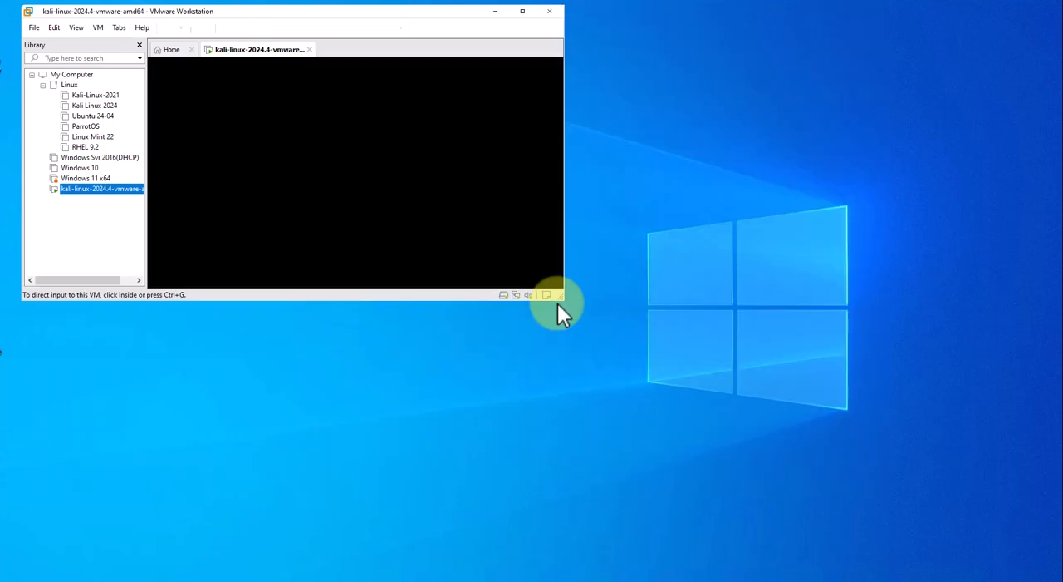
{"action": "left_click", "coordinate": [523, 12]}
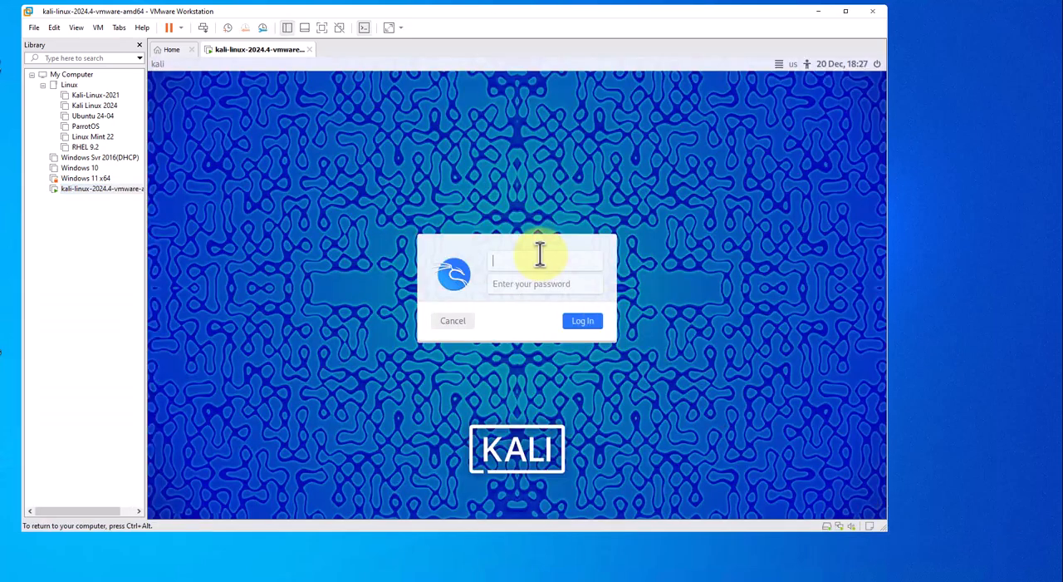
{"action": "type", "text": "k"}
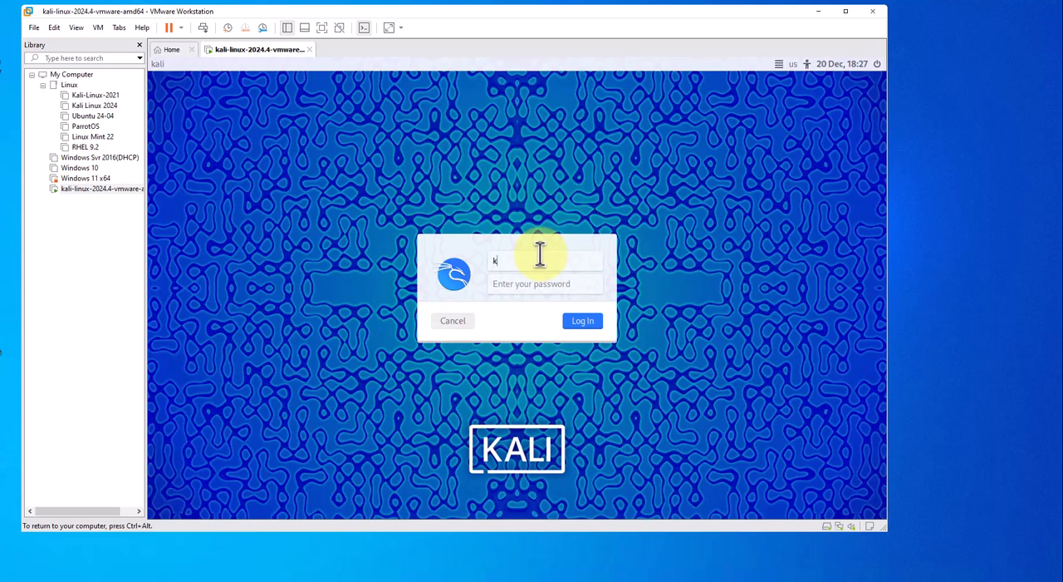
{"action": "type", "text": "ali"}
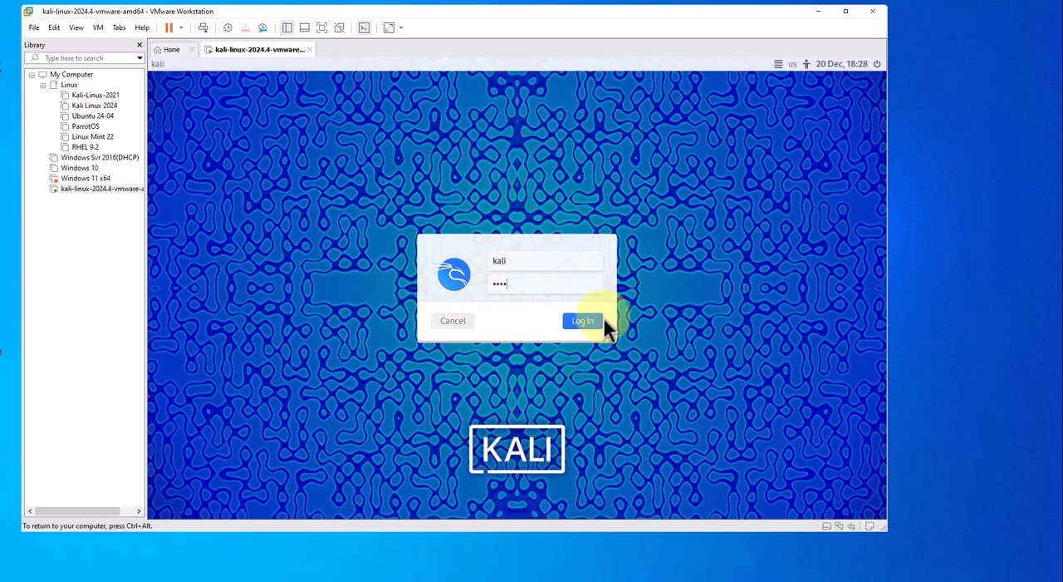
{"action": "left_click", "coordinate": [582, 321]}
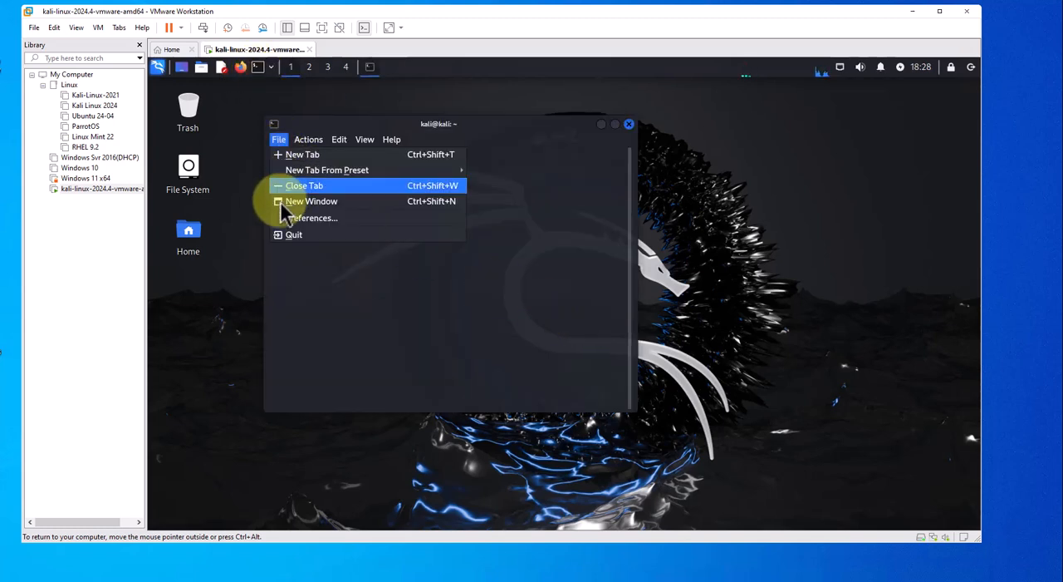
Enlarge the terminal font through File > Preferences and resize the window.
{"action": "left_click", "coordinate": [312, 218]}
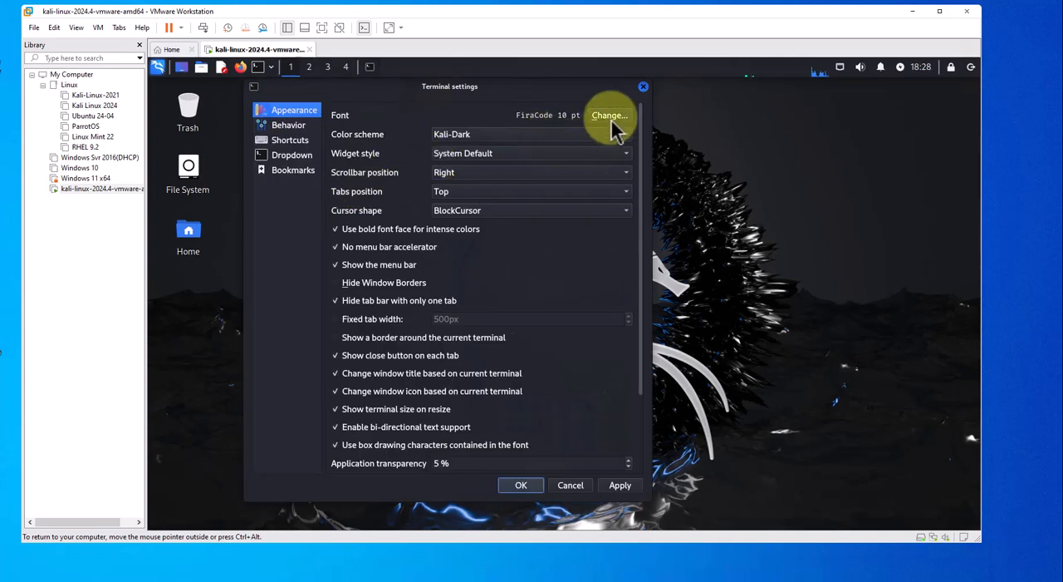
{"action": "left_click", "coordinate": [609, 114]}
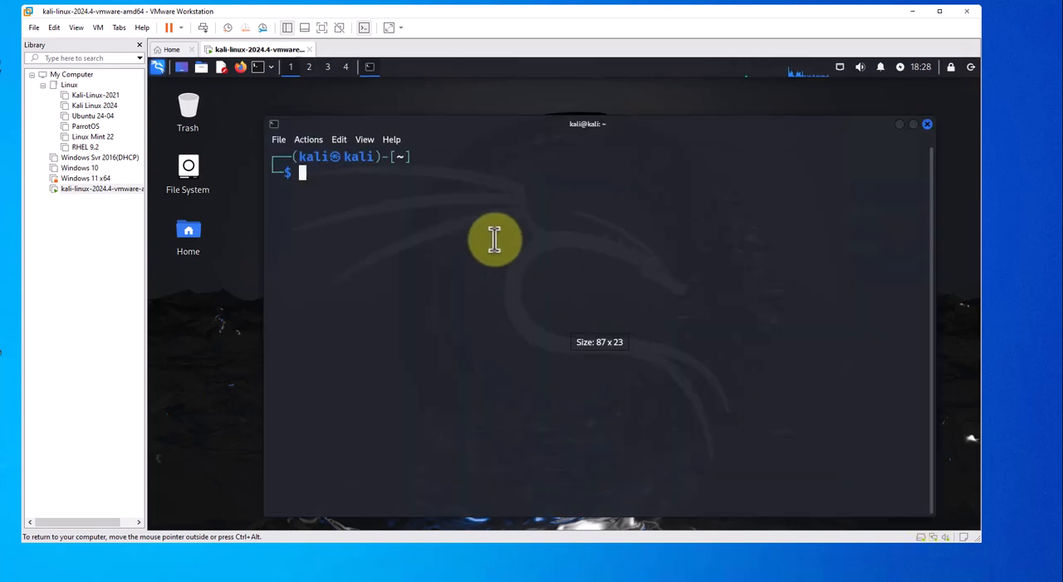
Run cat /etc/os-release to confirm Kali GNU/Linux Rolling 2024.4.
{"action": "type", "text": "cat"}
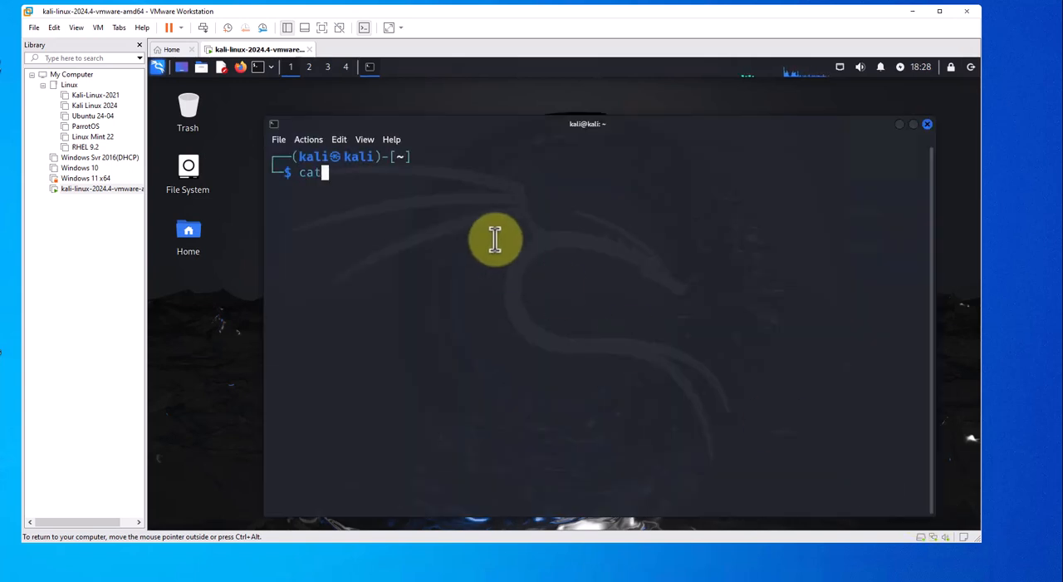
{"action": "type", "text": "/etc/oc"}
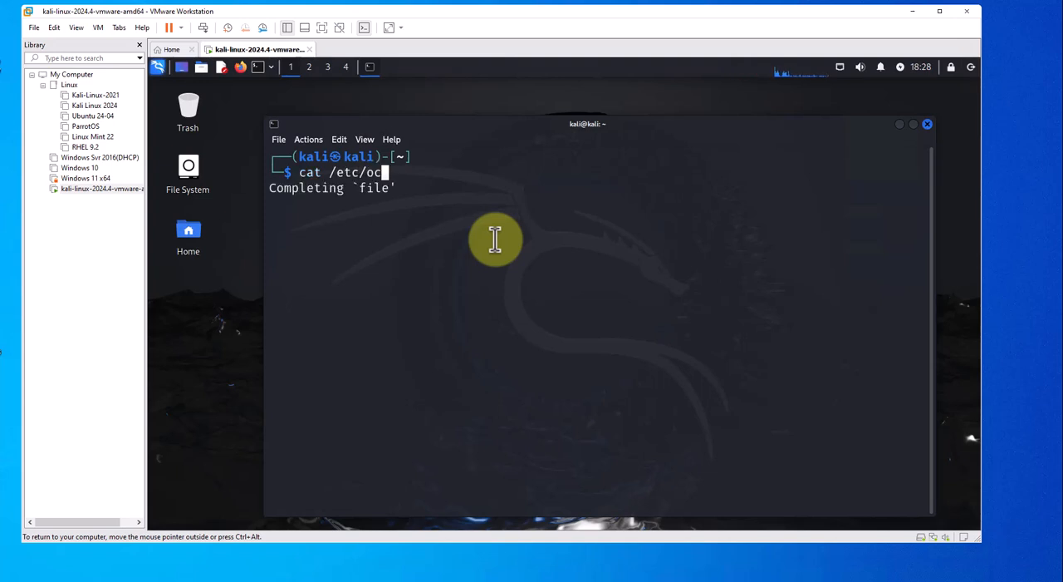
{"action": "type", "text": "s"}
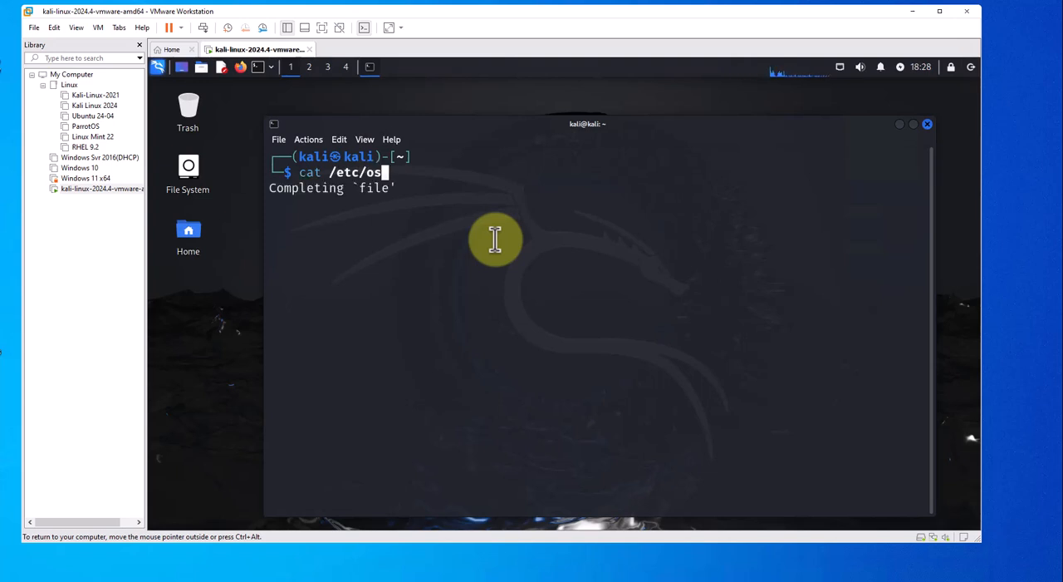
{"action": "type", "text": "-release"}
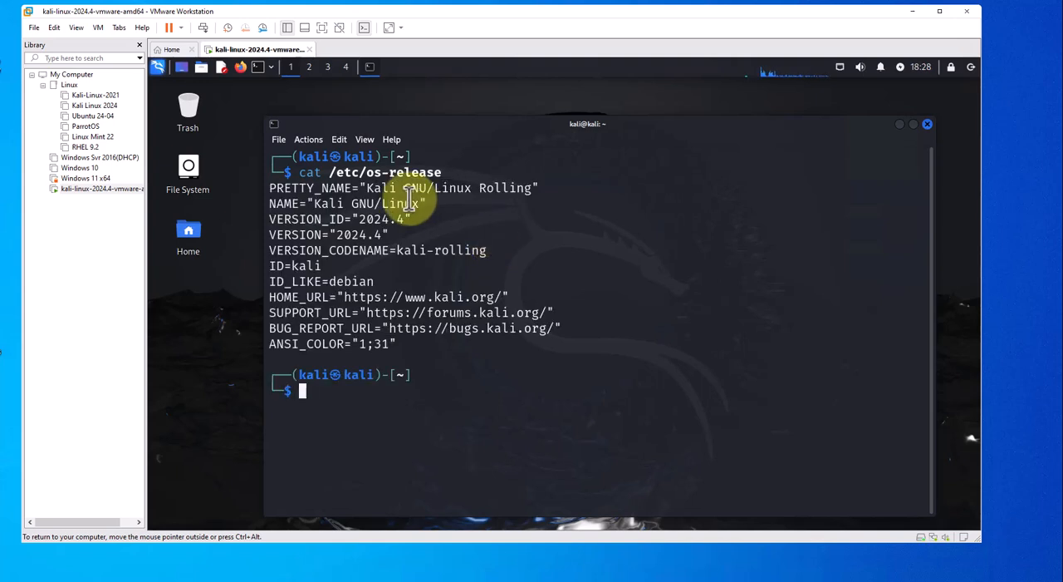
{"action": "double_click", "coordinate": [350, 234]}
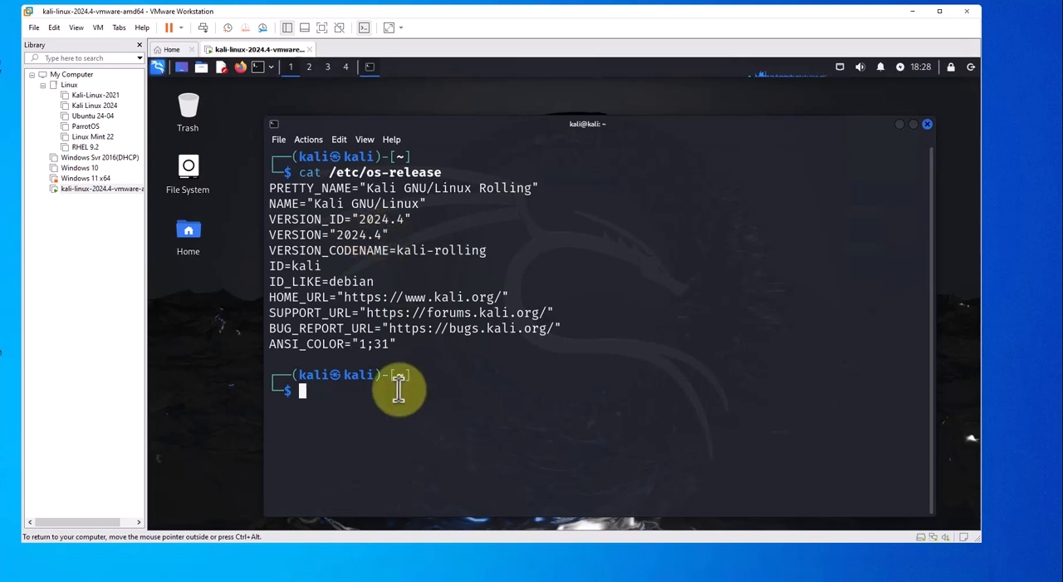
Run ip address to read eth0's 172.16.1.105, then start Firefox inside Kali.
{"action": "type", "text": "ip address"}
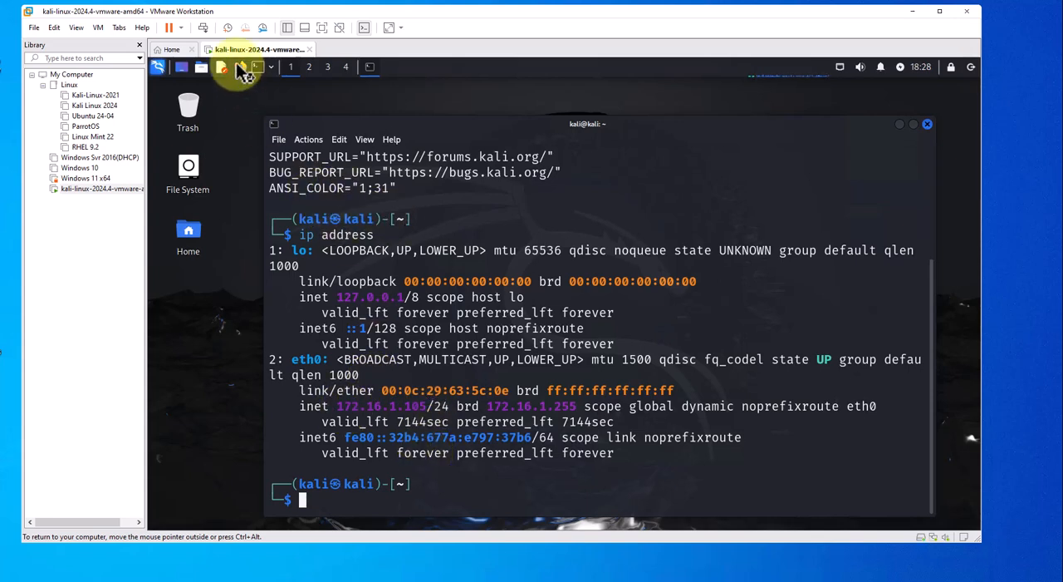
{"action": "mouse_move", "coordinate": [550, 219]}
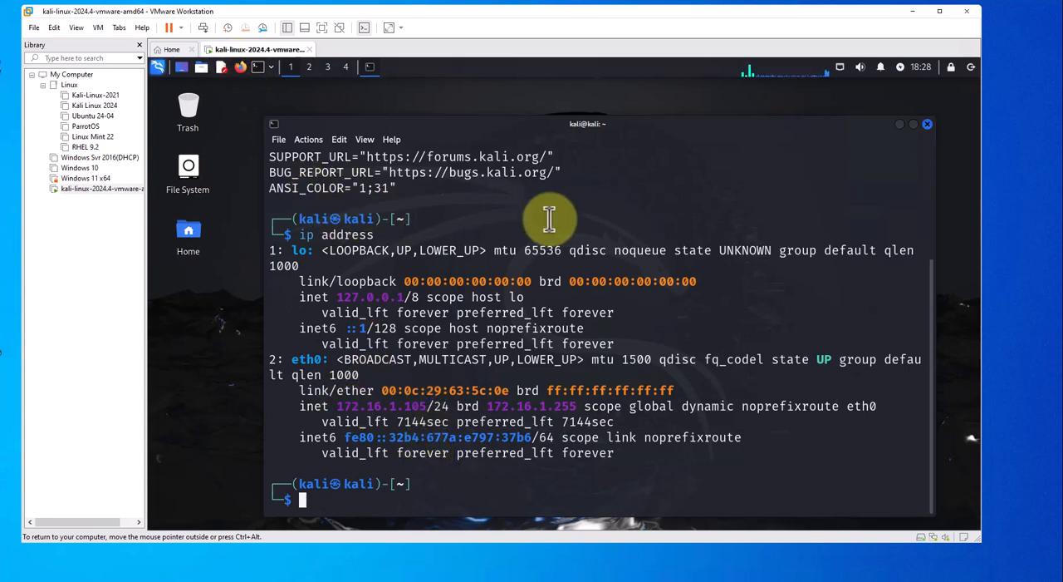
{"action": "left_click", "coordinate": [239, 66]}
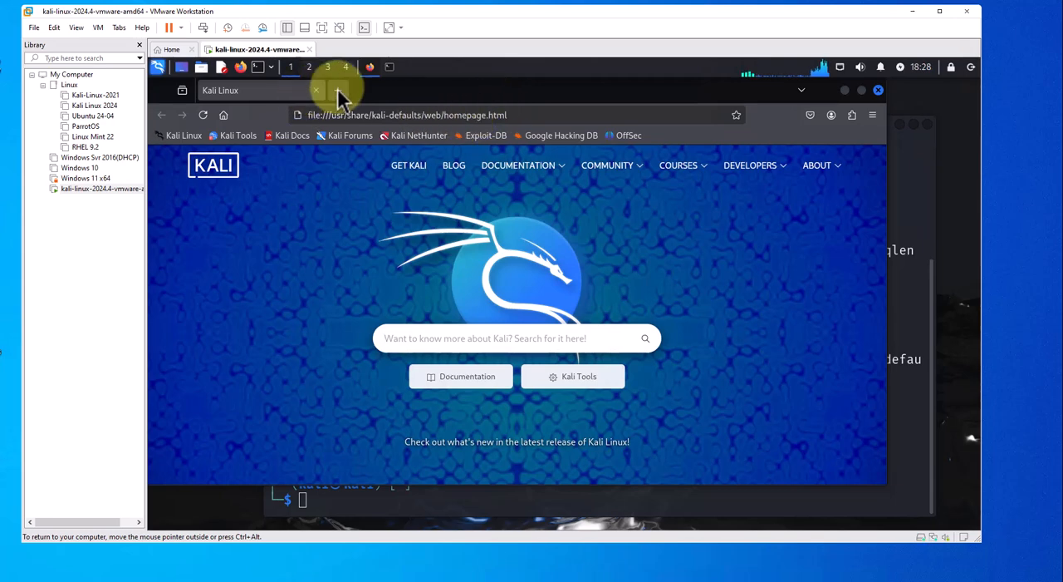
Load YouTube in a new Firefox tab to verify the VM reaches the internet.
{"action": "left_click", "coordinate": [343, 90]}
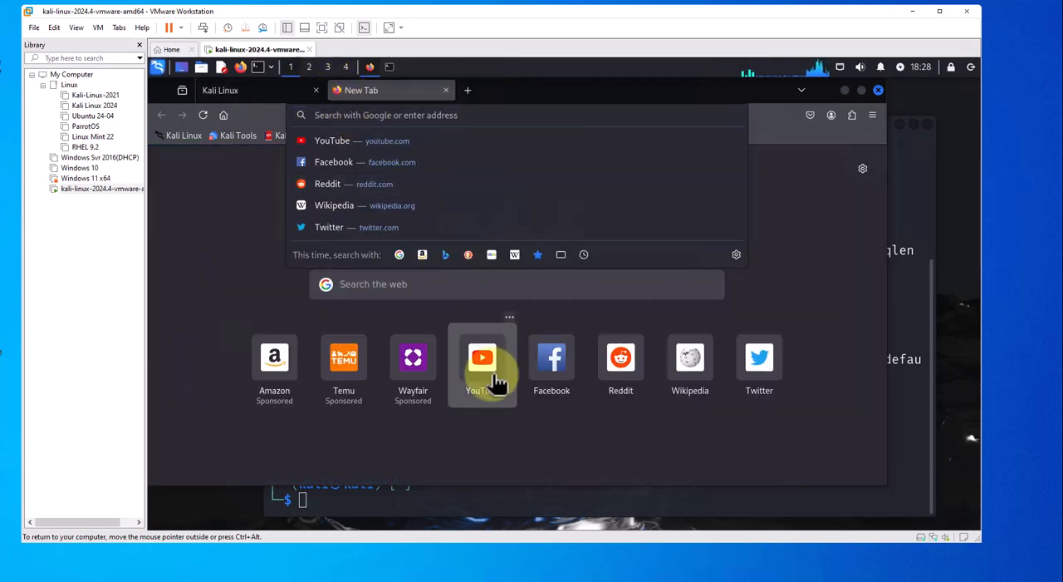
{"action": "left_click", "coordinate": [482, 357]}
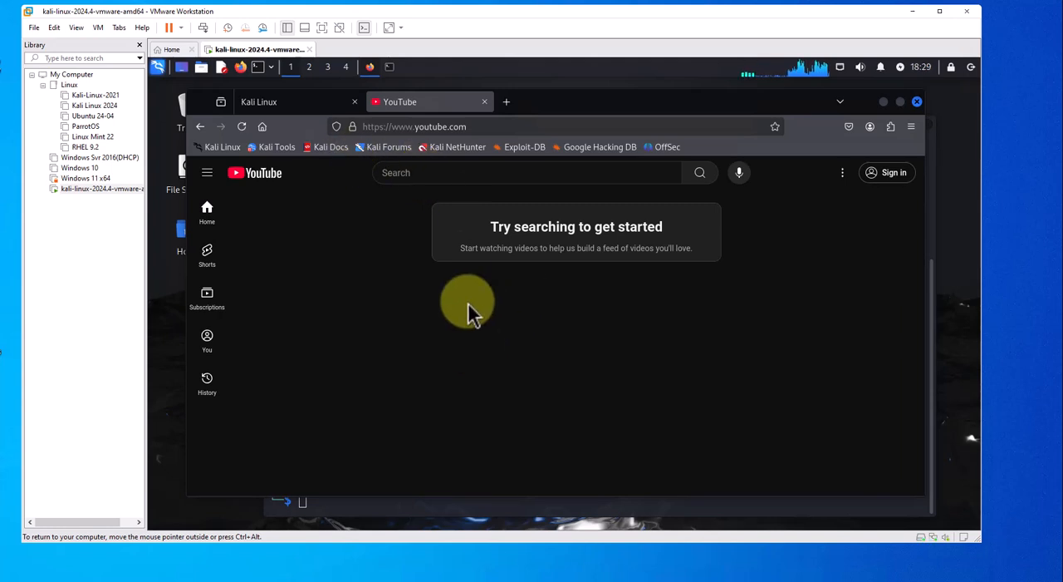
{"action": "mouse_move", "coordinate": [548, 206]}
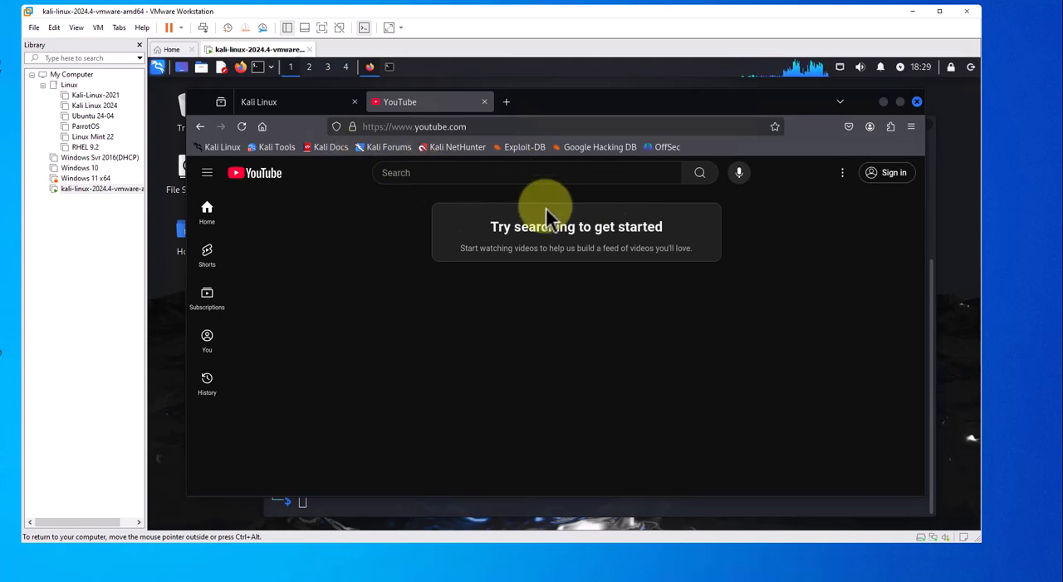